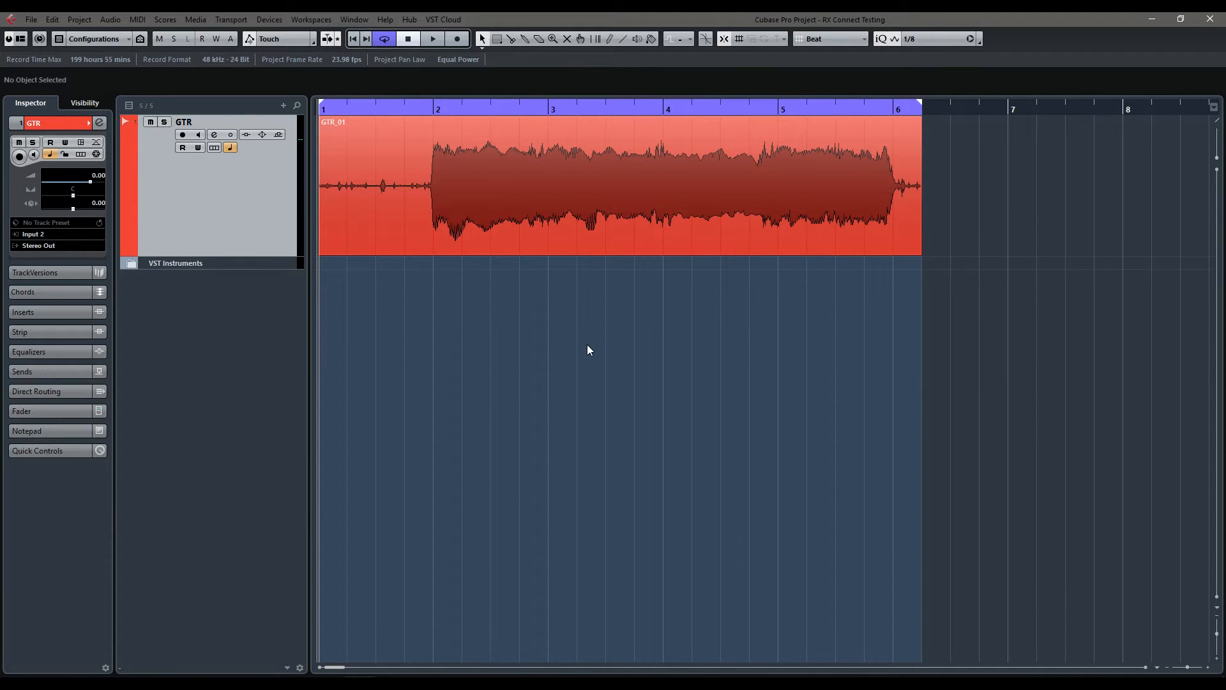
{"action": "mouse_move", "coordinate": [544, 348]}
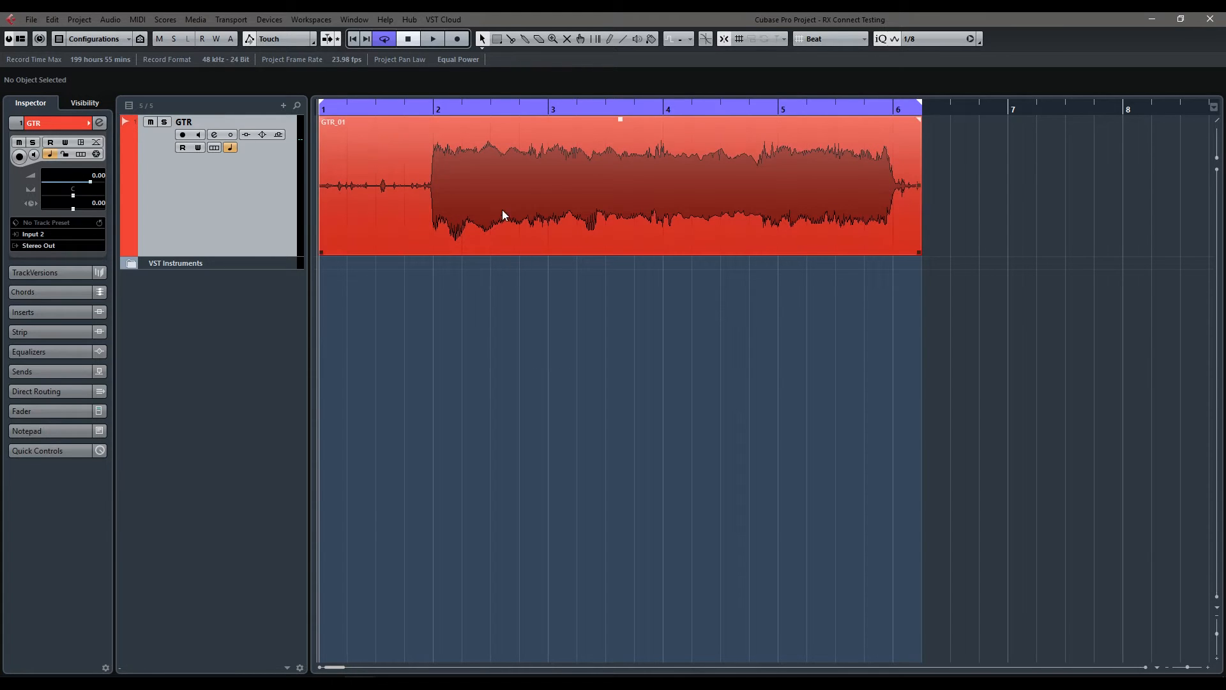
{"action": "mouse_move", "coordinate": [525, 184]}
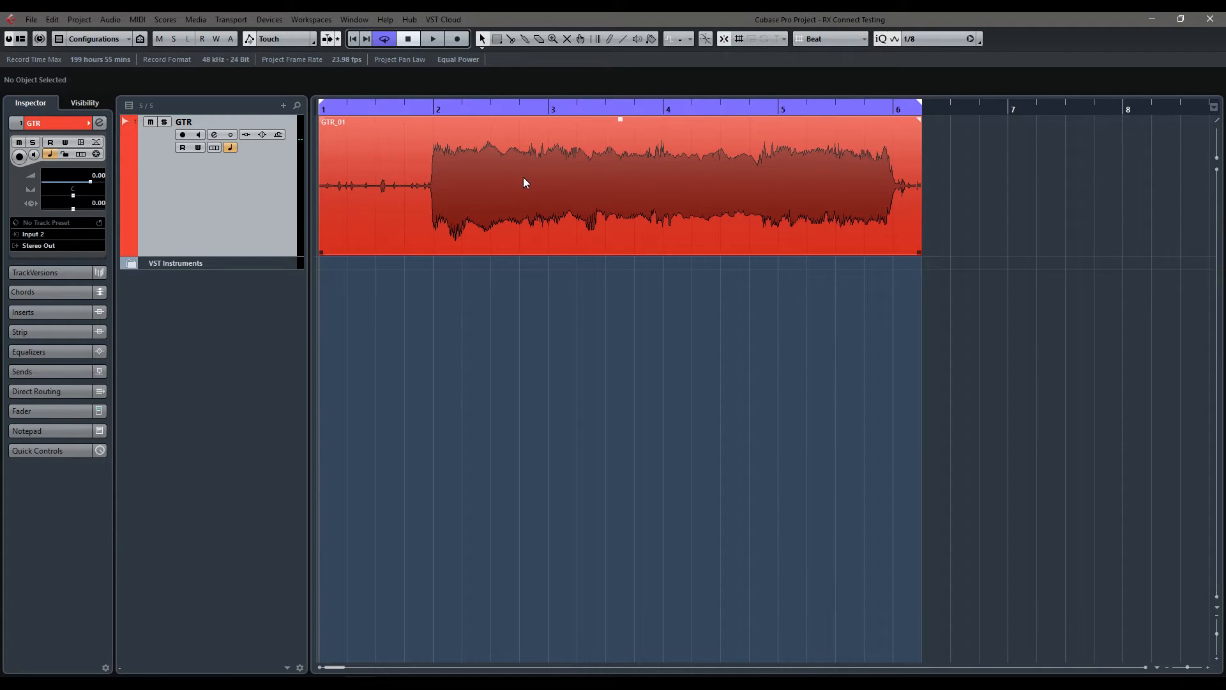
{"action": "mouse_move", "coordinate": [519, 184]}
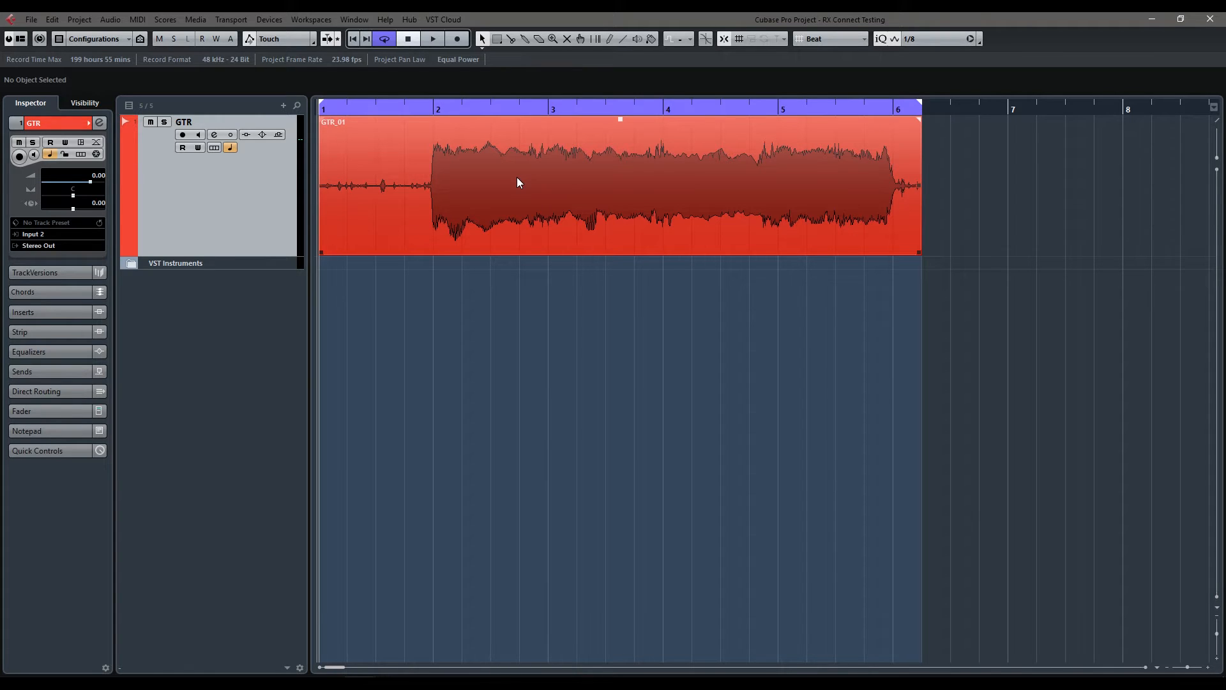
{"action": "mouse_move", "coordinate": [540, 197]}
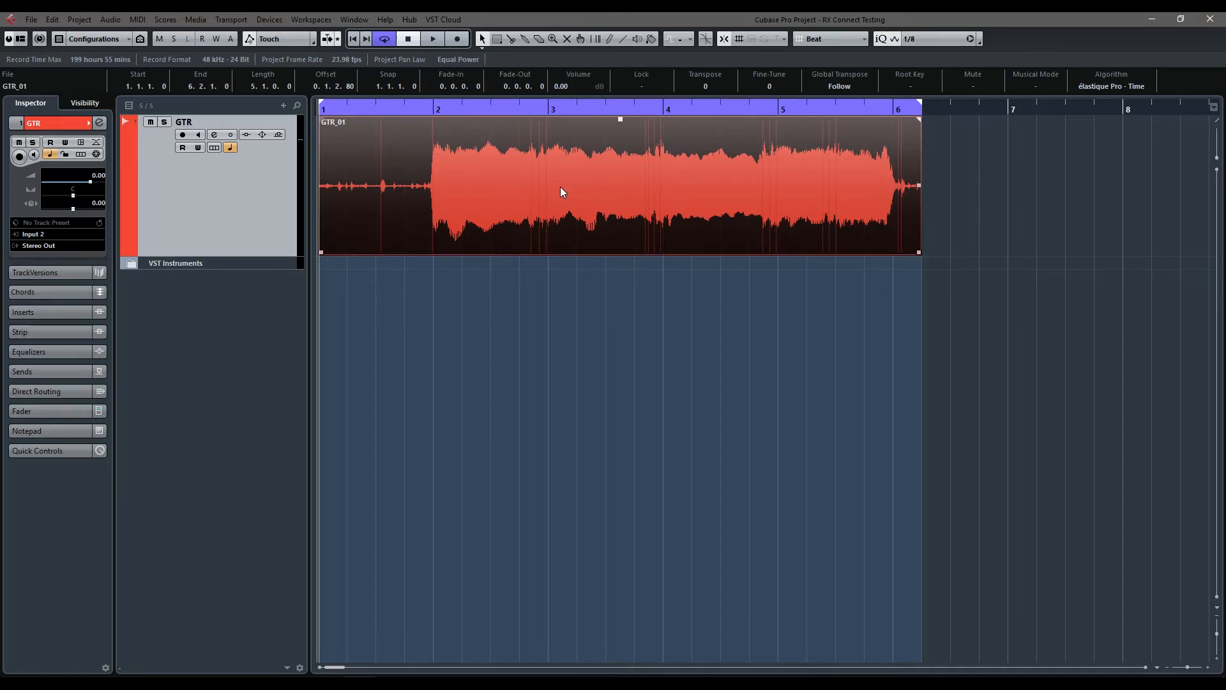
{"action": "mouse_move", "coordinate": [580, 197]}
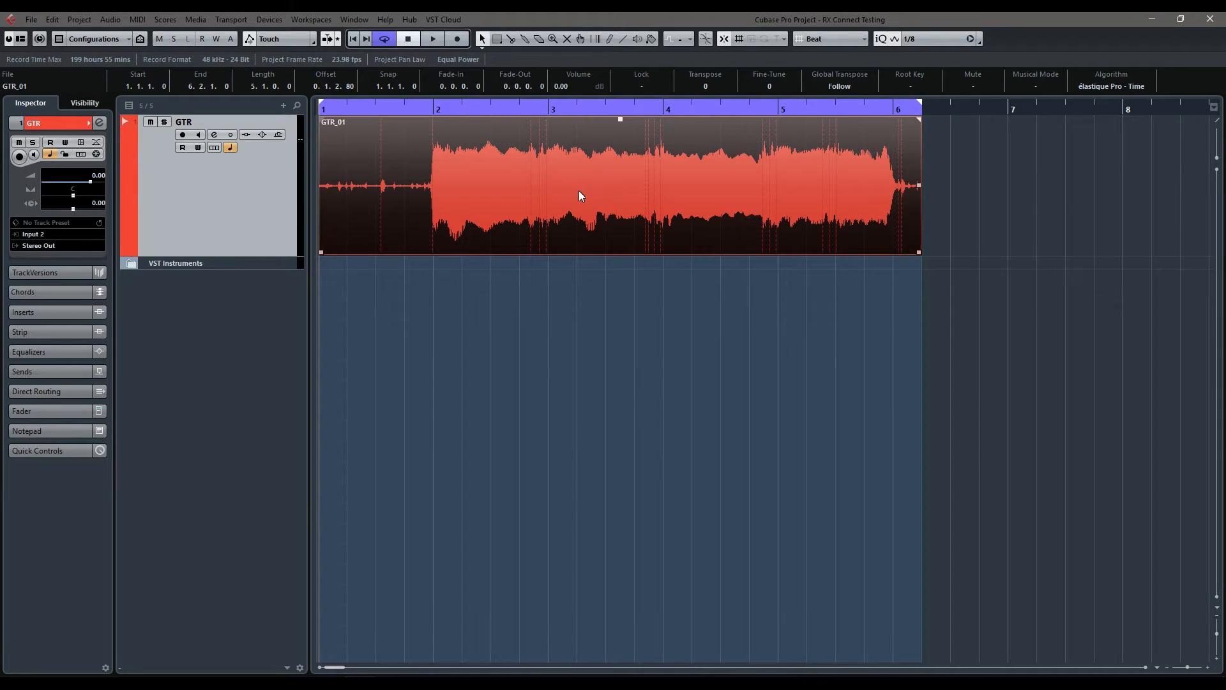
{"action": "mouse_move", "coordinate": [389, 193]}
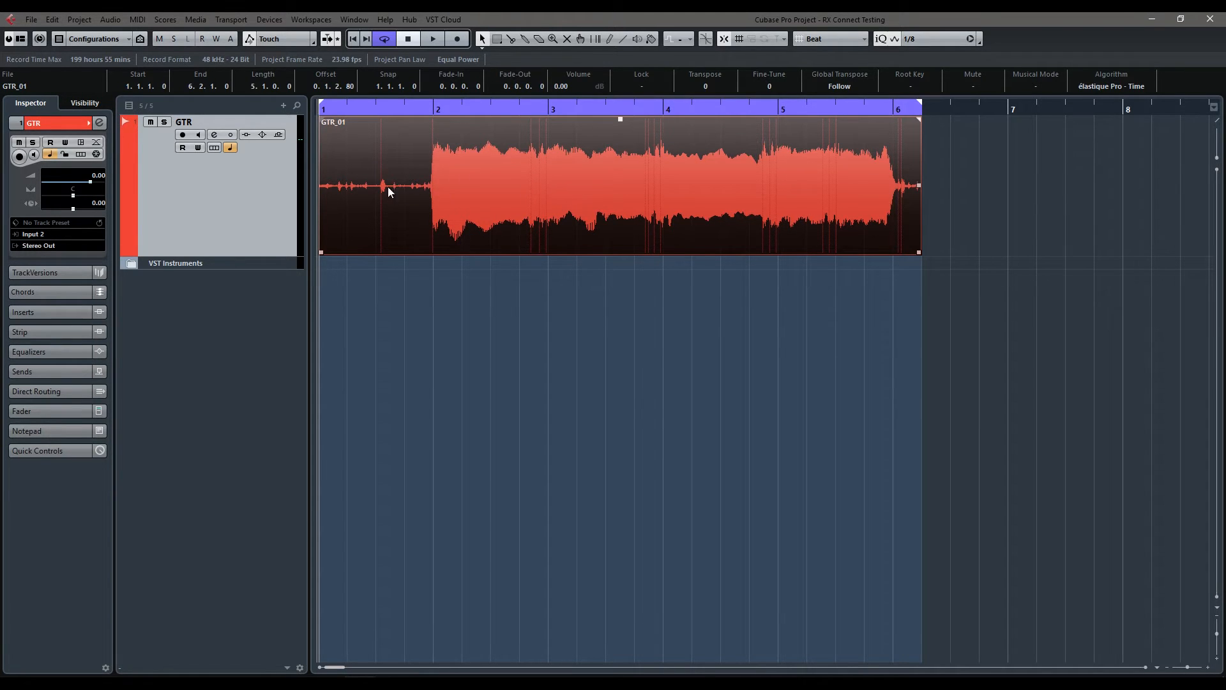
{"action": "mouse_move", "coordinate": [422, 186]}
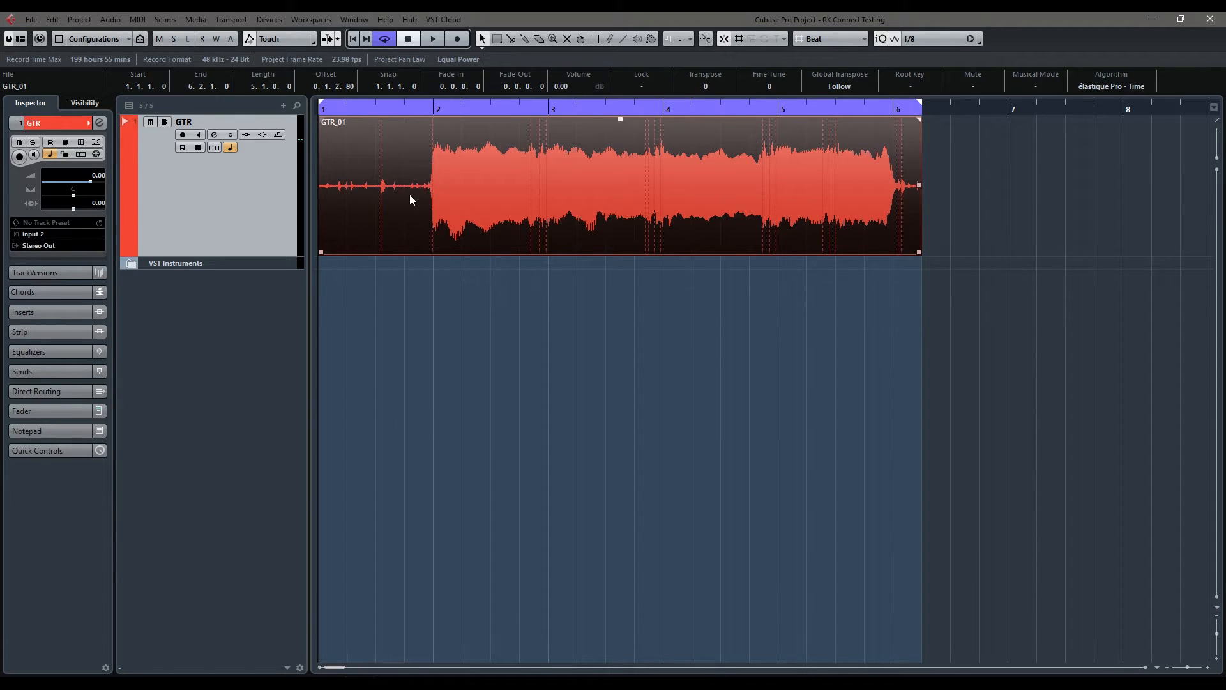
{"action": "mouse_move", "coordinate": [511, 189]}
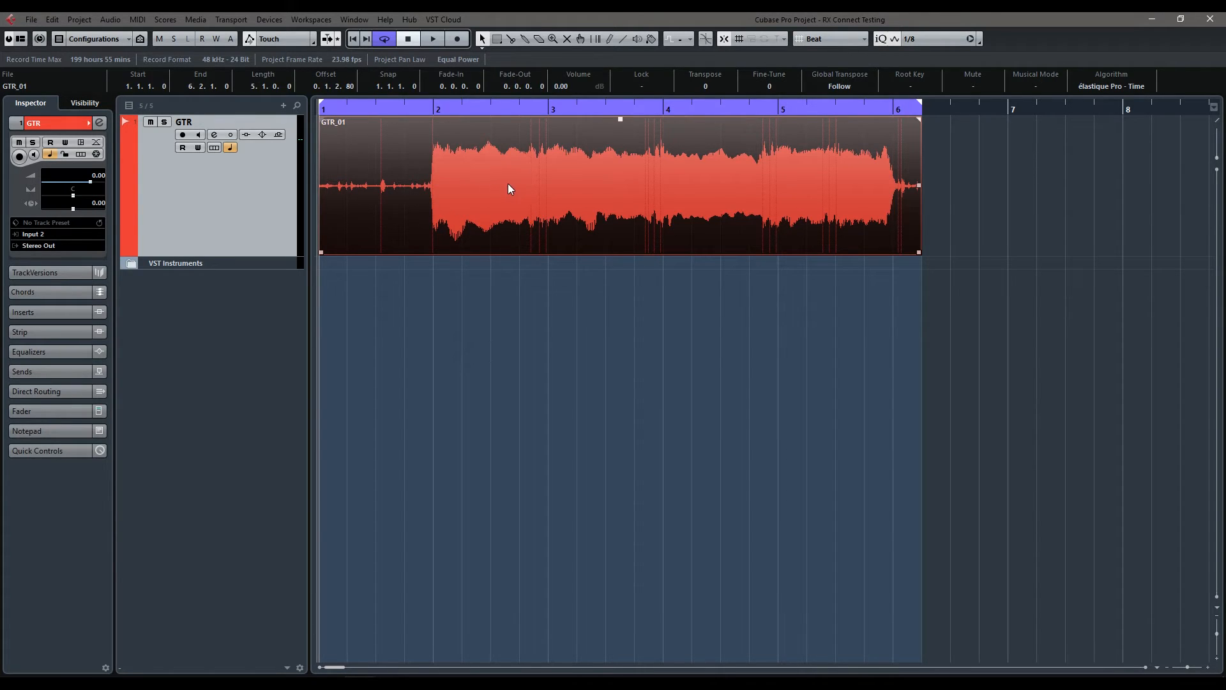
{"action": "mouse_move", "coordinate": [552, 187]}
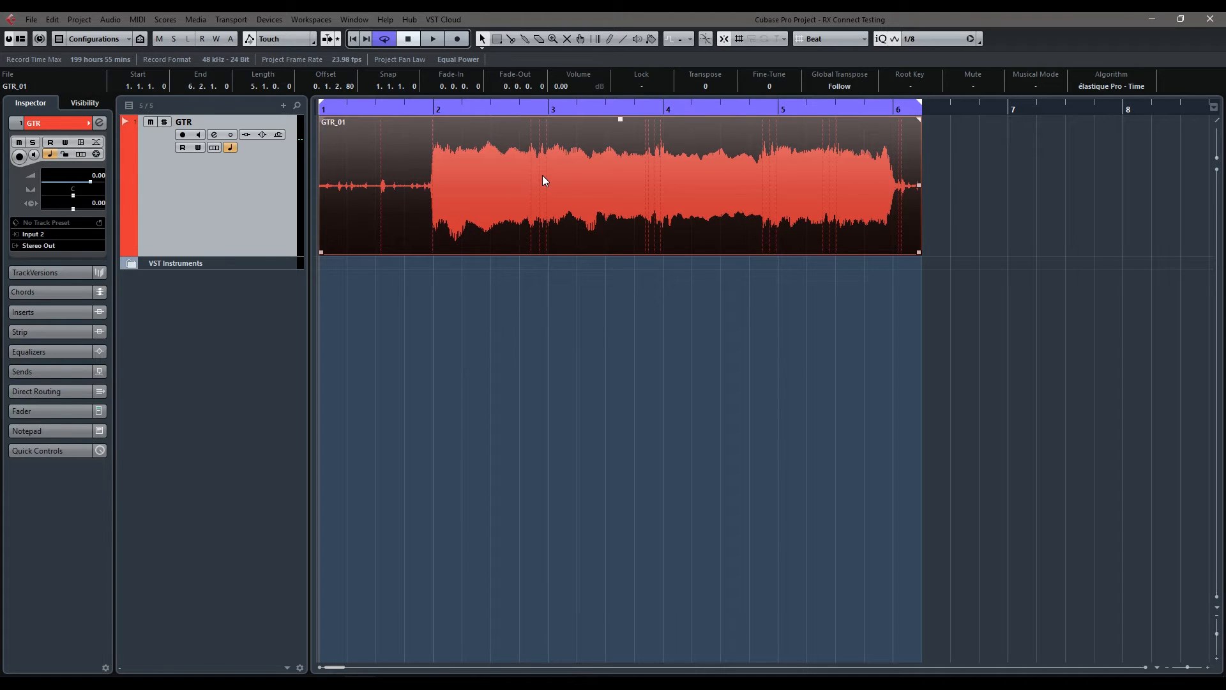
{"action": "mouse_move", "coordinate": [537, 194]}
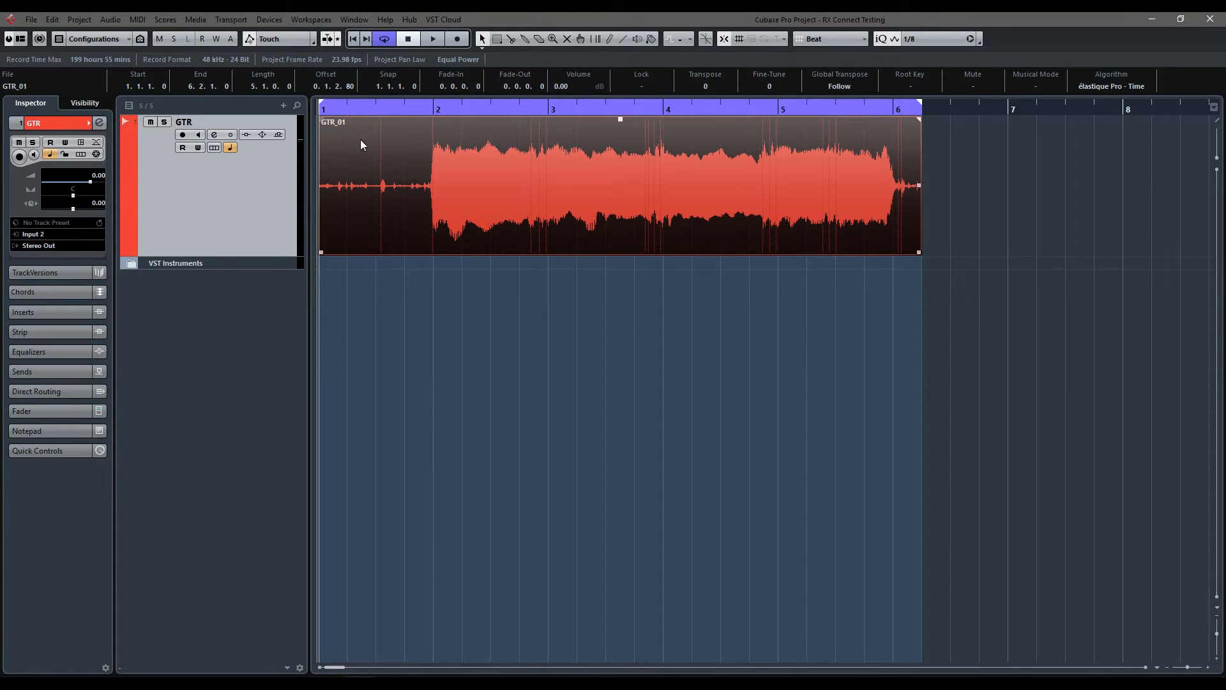
{"action": "left_click", "coordinate": [488, 341]}
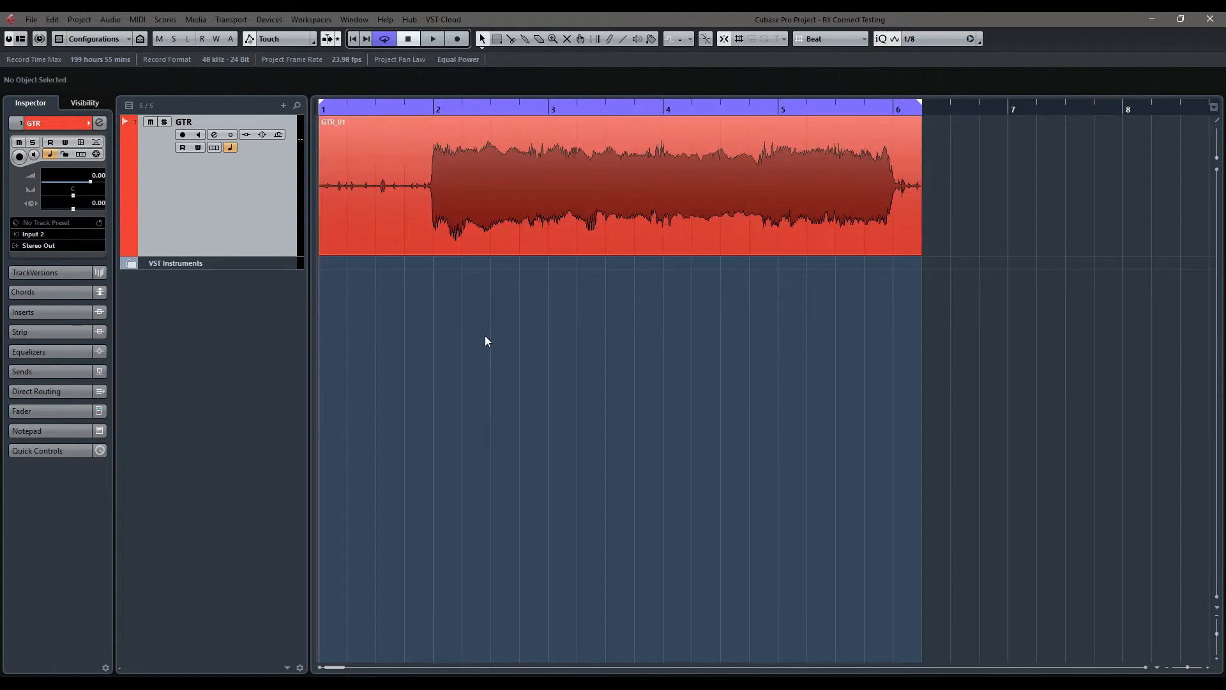
{"action": "left_click", "coordinate": [610, 192]}
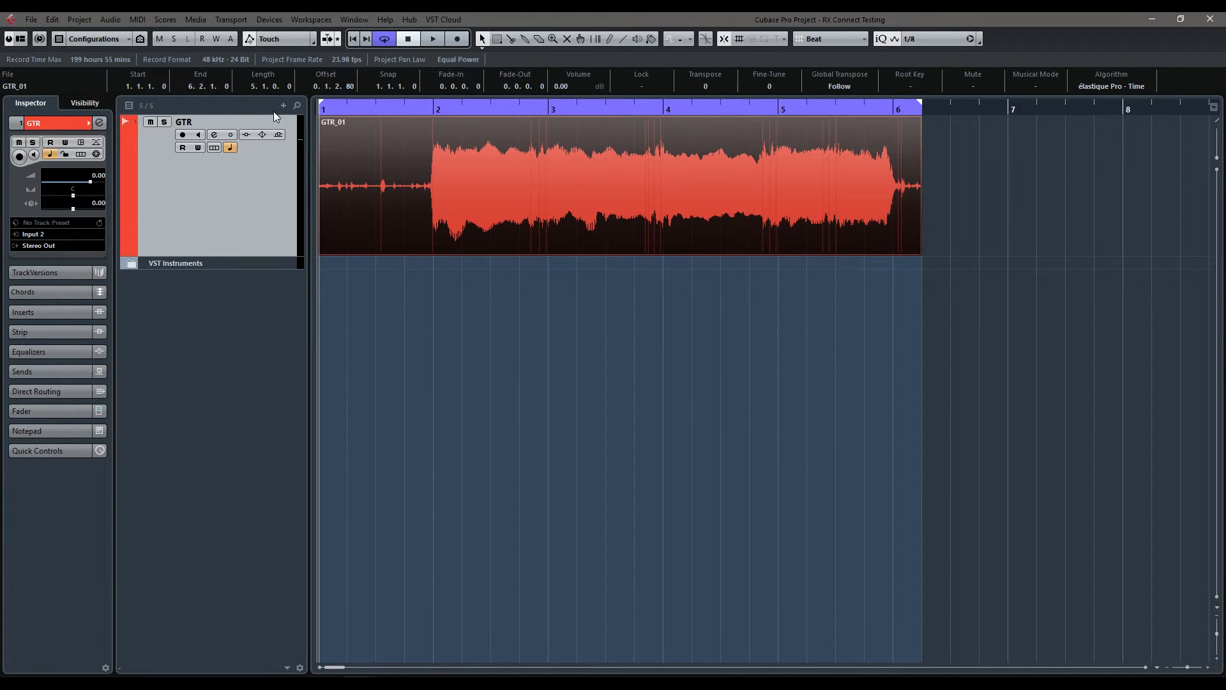
{"action": "left_click", "coordinate": [432, 38]}
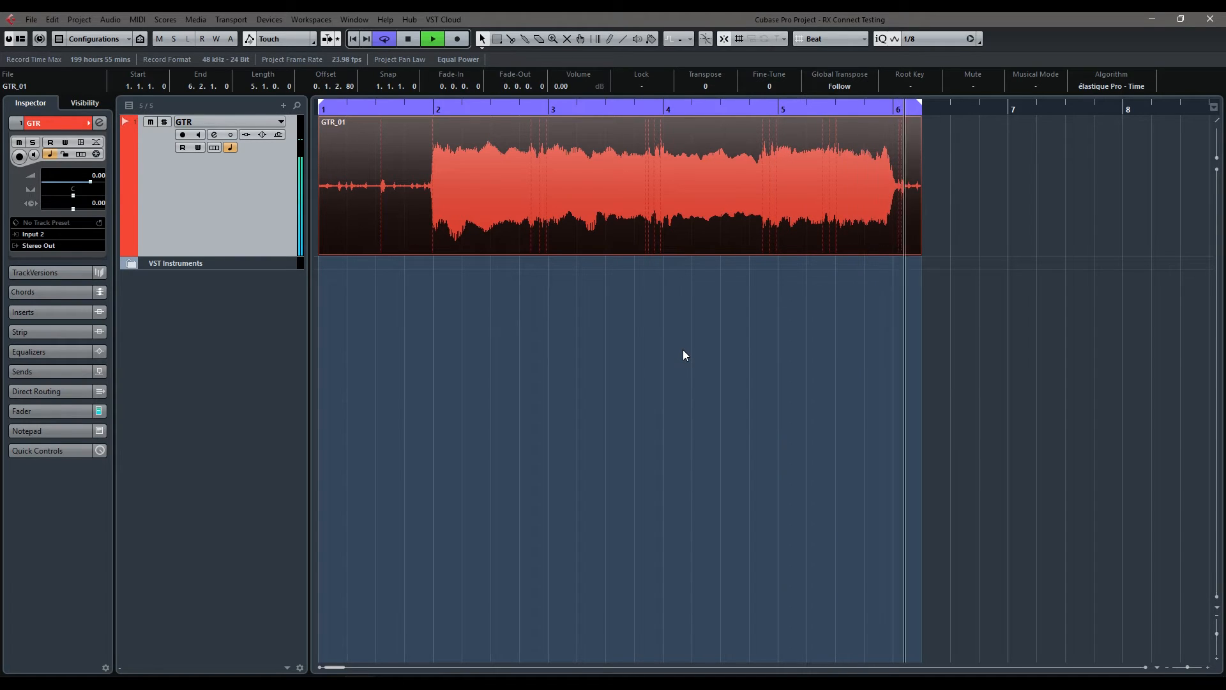
{"action": "left_click", "coordinate": [433, 39]}
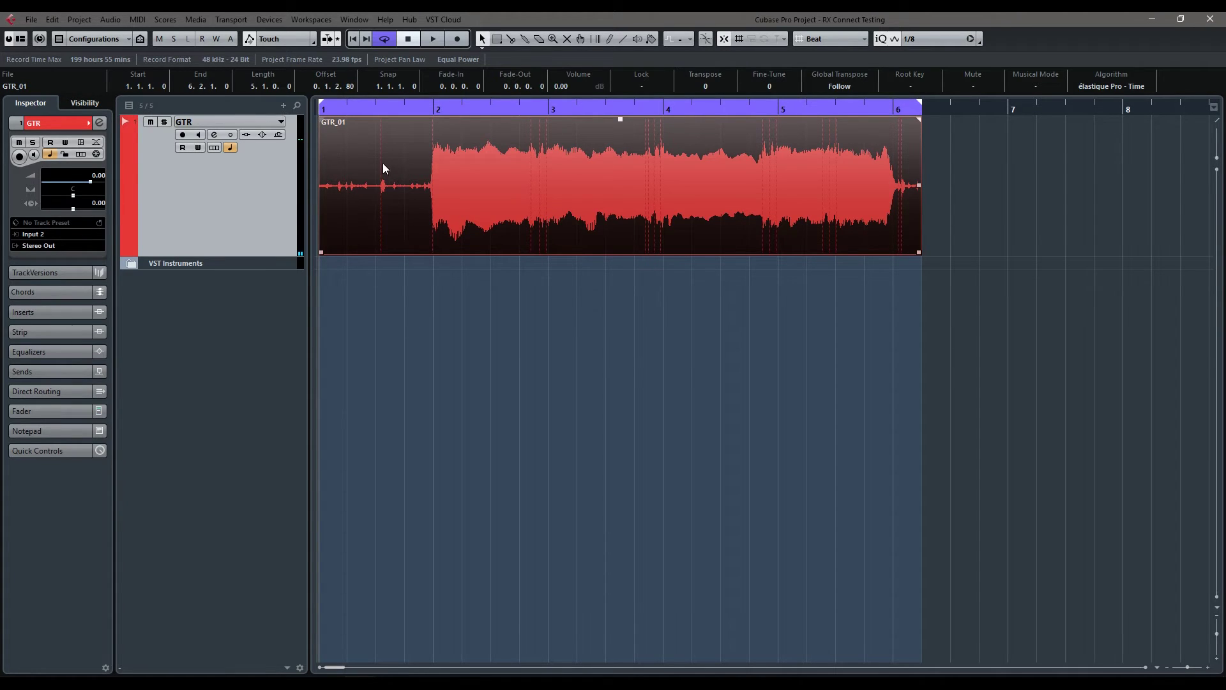
{"action": "mouse_move", "coordinate": [434, 199]}
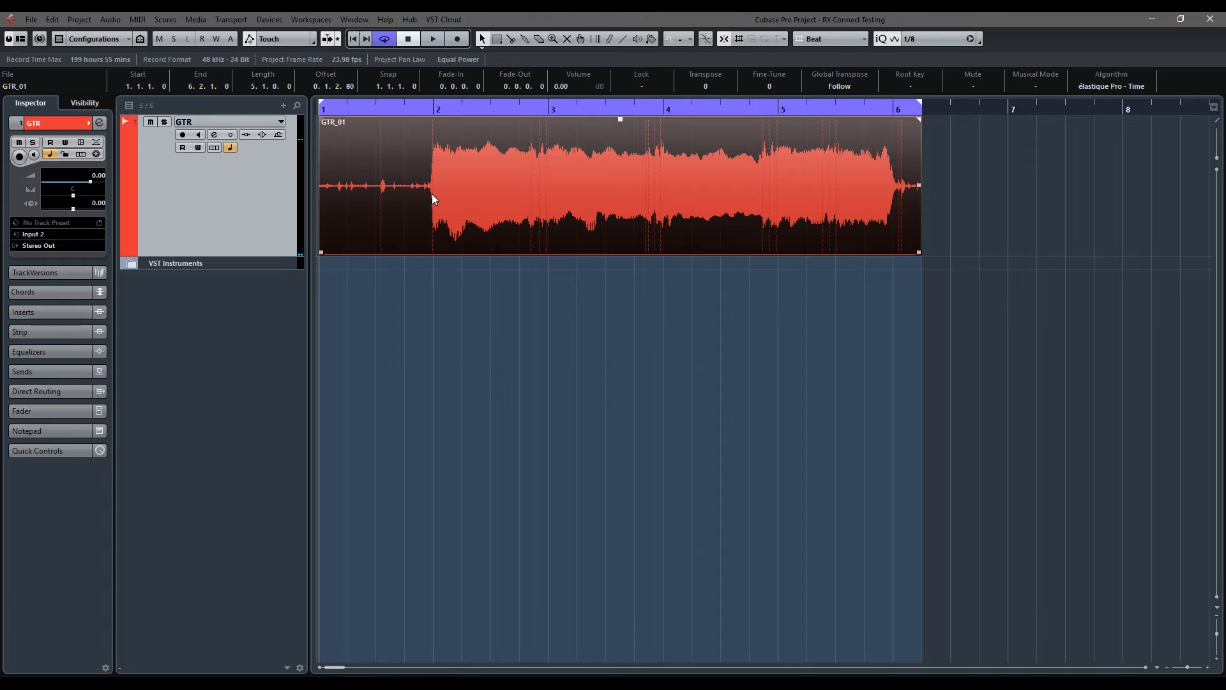
{"action": "left_click", "coordinate": [579, 368]}
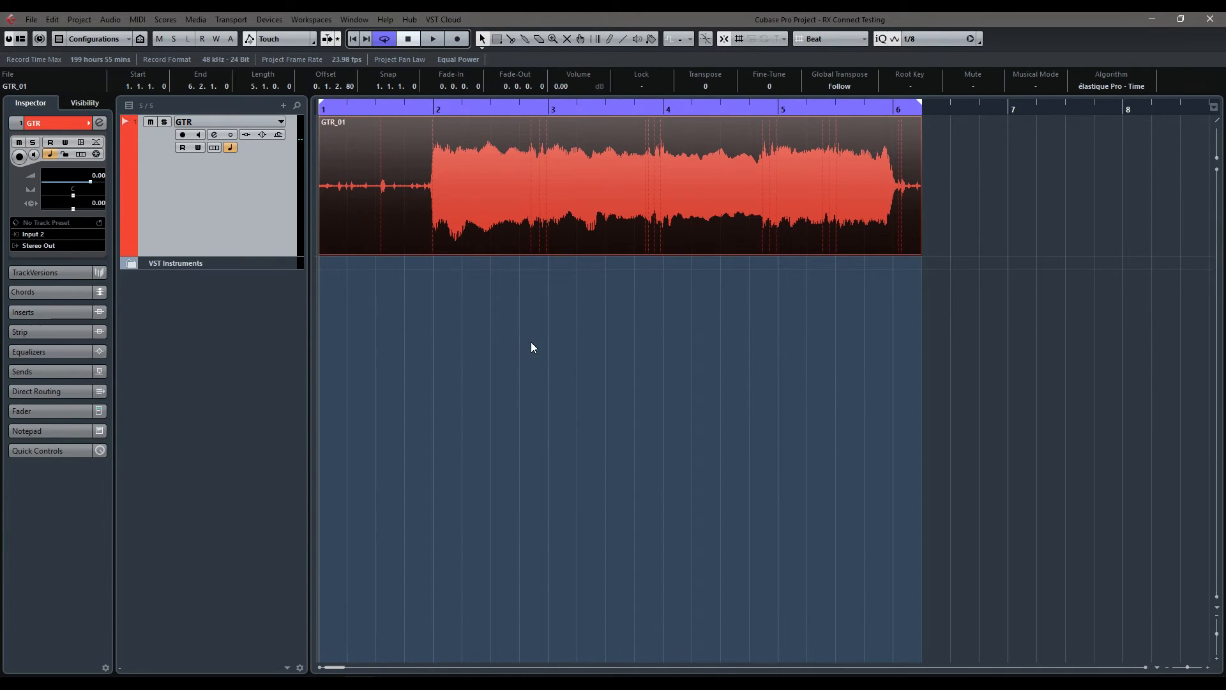
Bring up the Audio menu's processing commands for the selected GTR_01 clip
{"action": "left_click", "coordinate": [109, 19]}
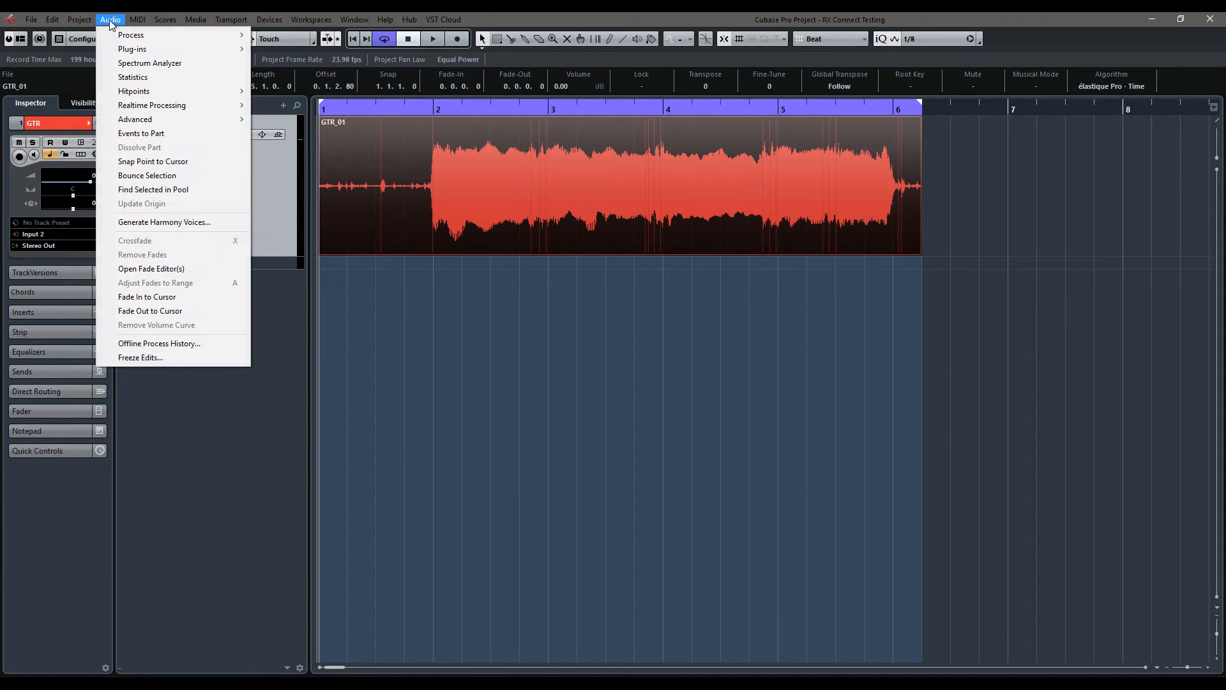
{"action": "mouse_move", "coordinate": [131, 48]}
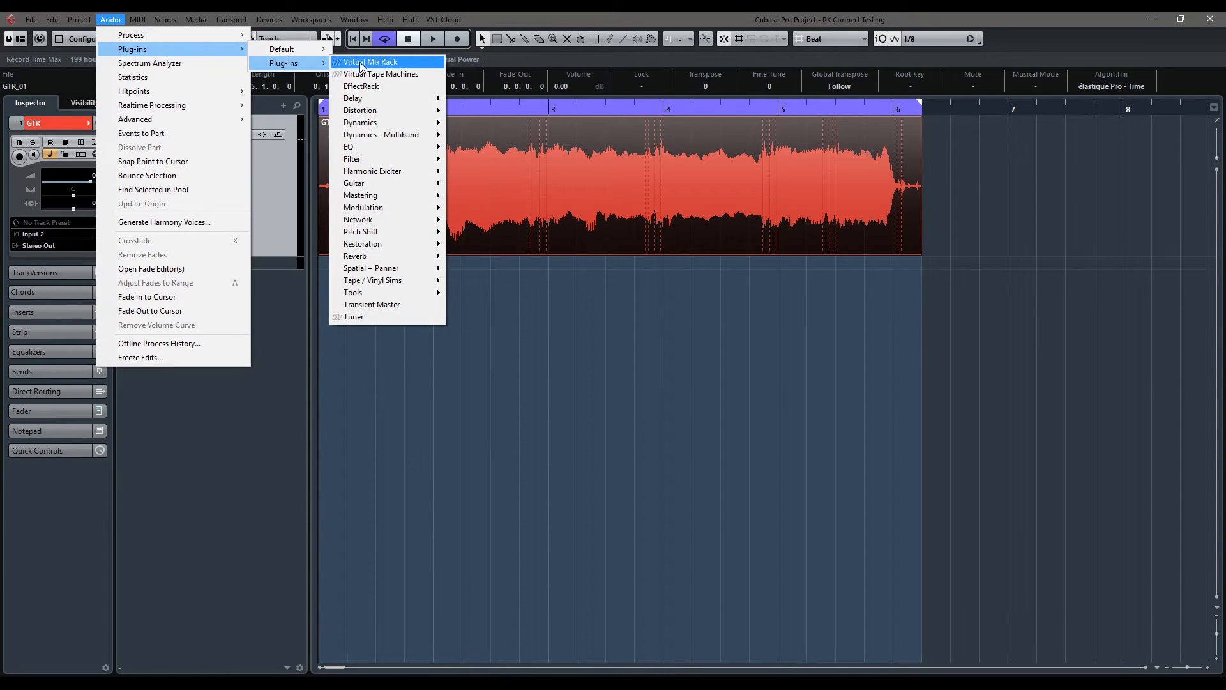
{"action": "mouse_move", "coordinate": [396, 77]}
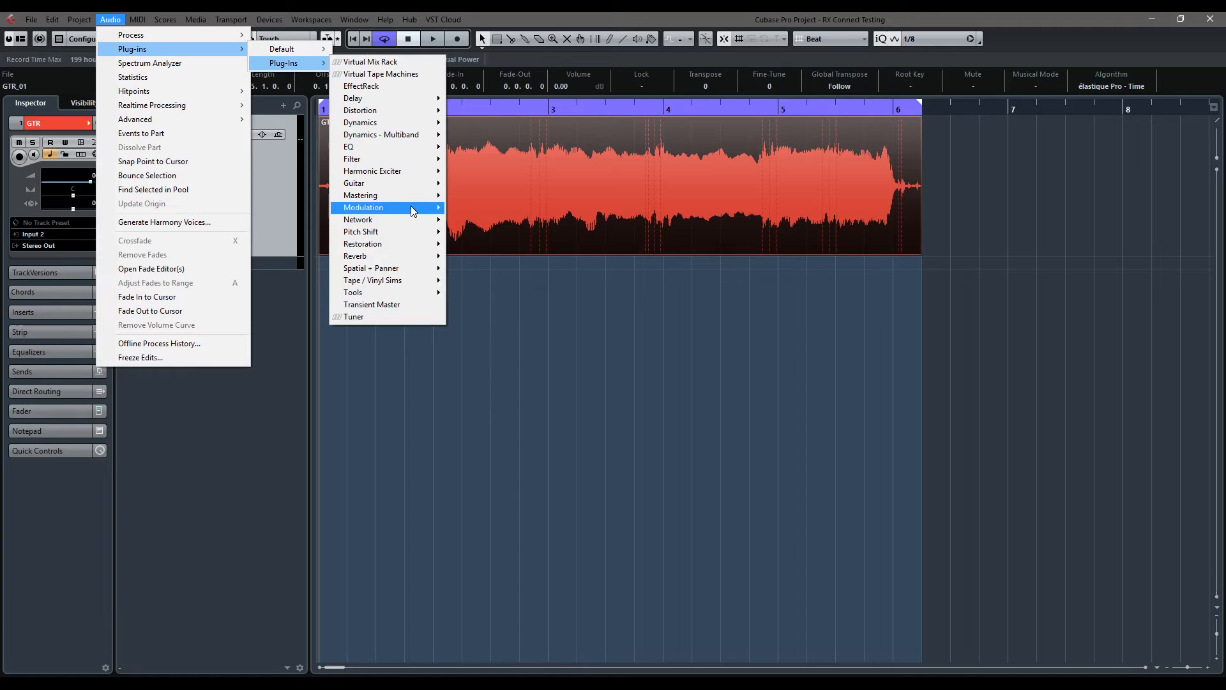
{"action": "mouse_move", "coordinate": [363, 243]}
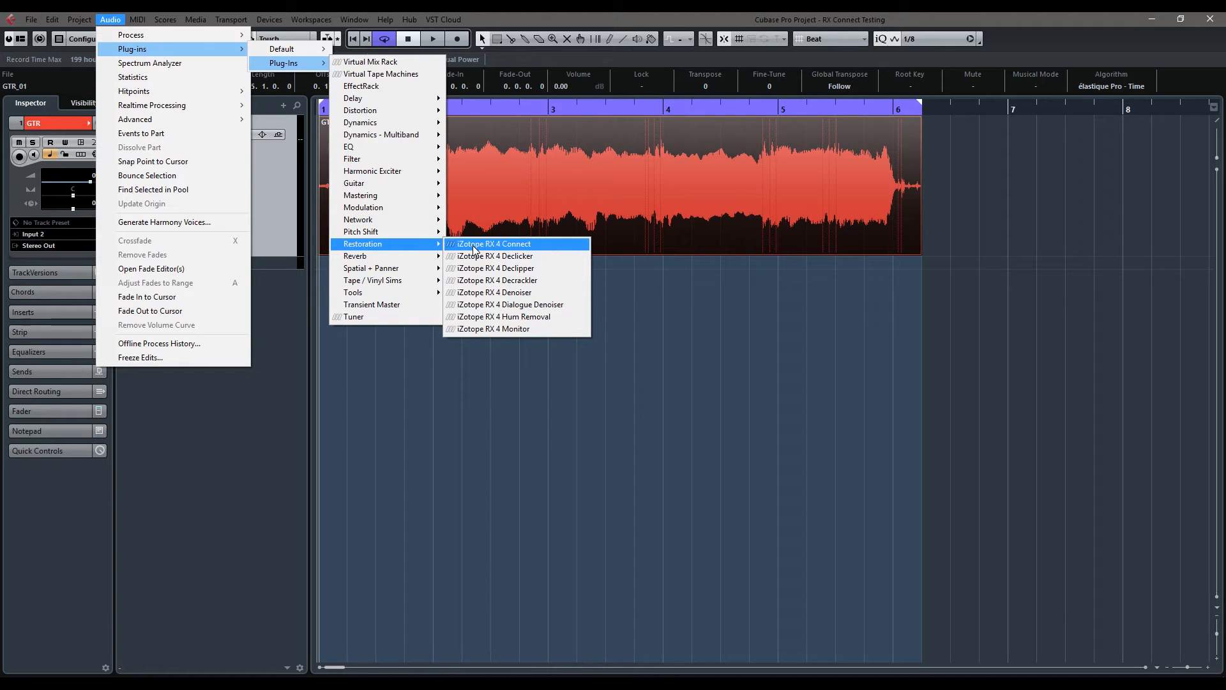
{"action": "mouse_move", "coordinate": [483, 248]}
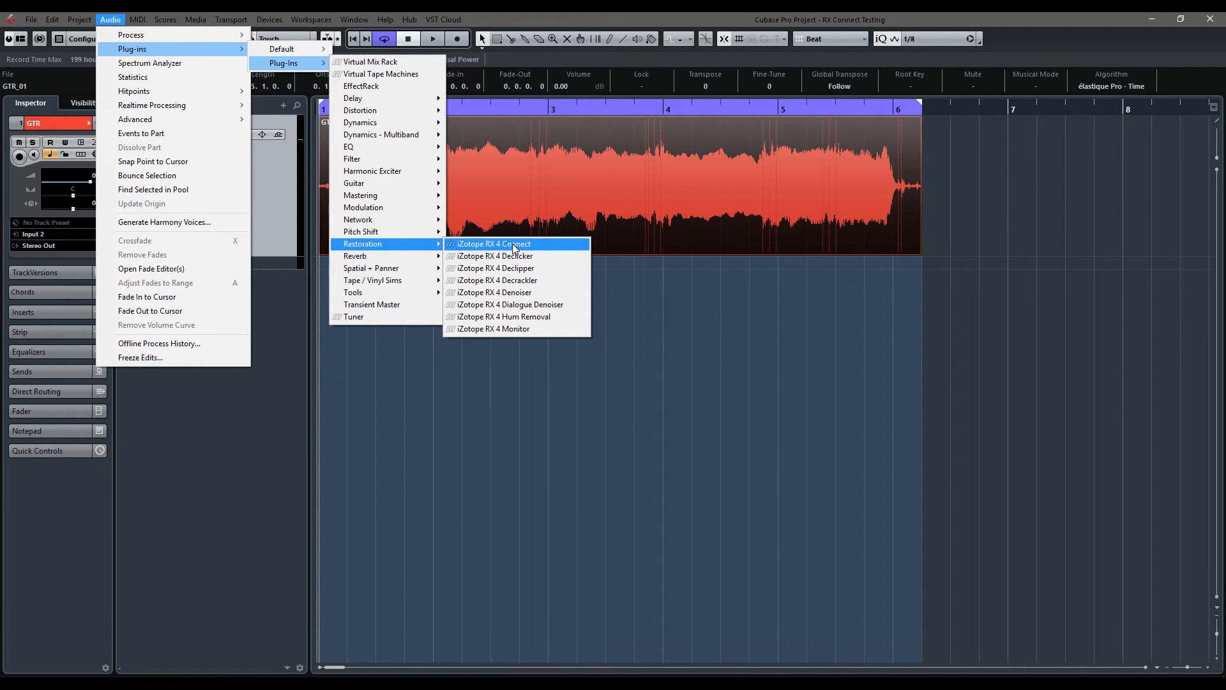
Launch iZotope RX 4 Connect and process GTR_01 in REPAIR mode, sending it into RX
{"action": "left_click", "coordinate": [514, 243]}
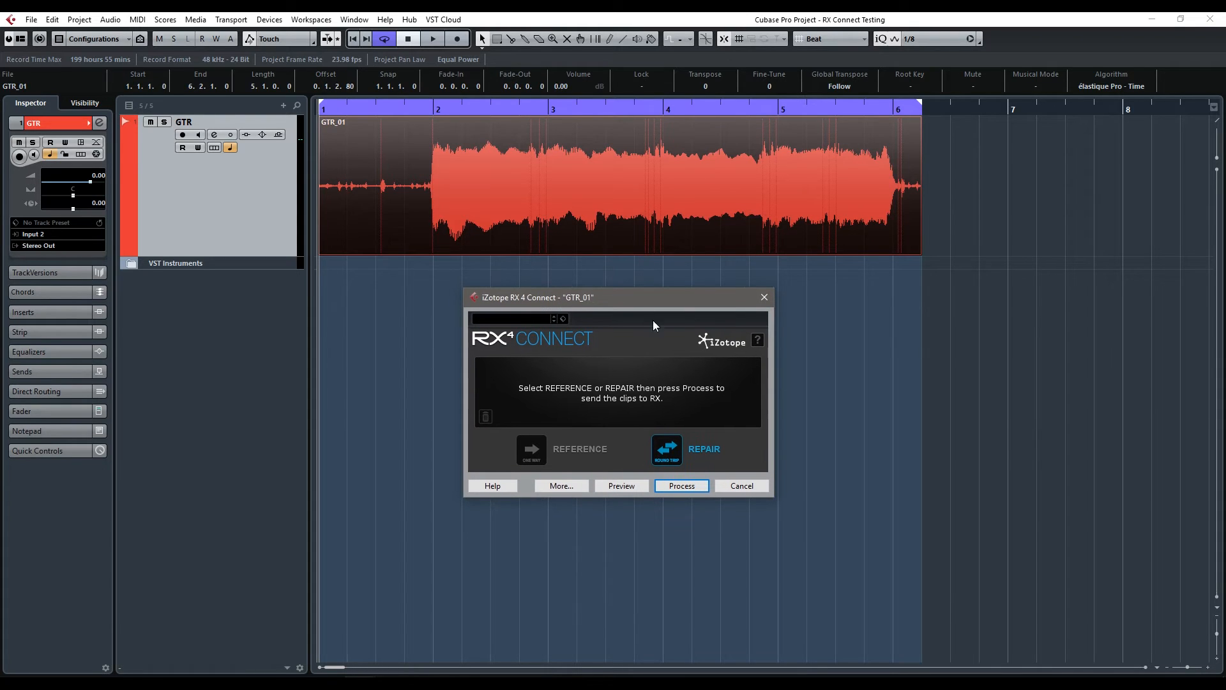
{"action": "mouse_move", "coordinate": [665, 426]}
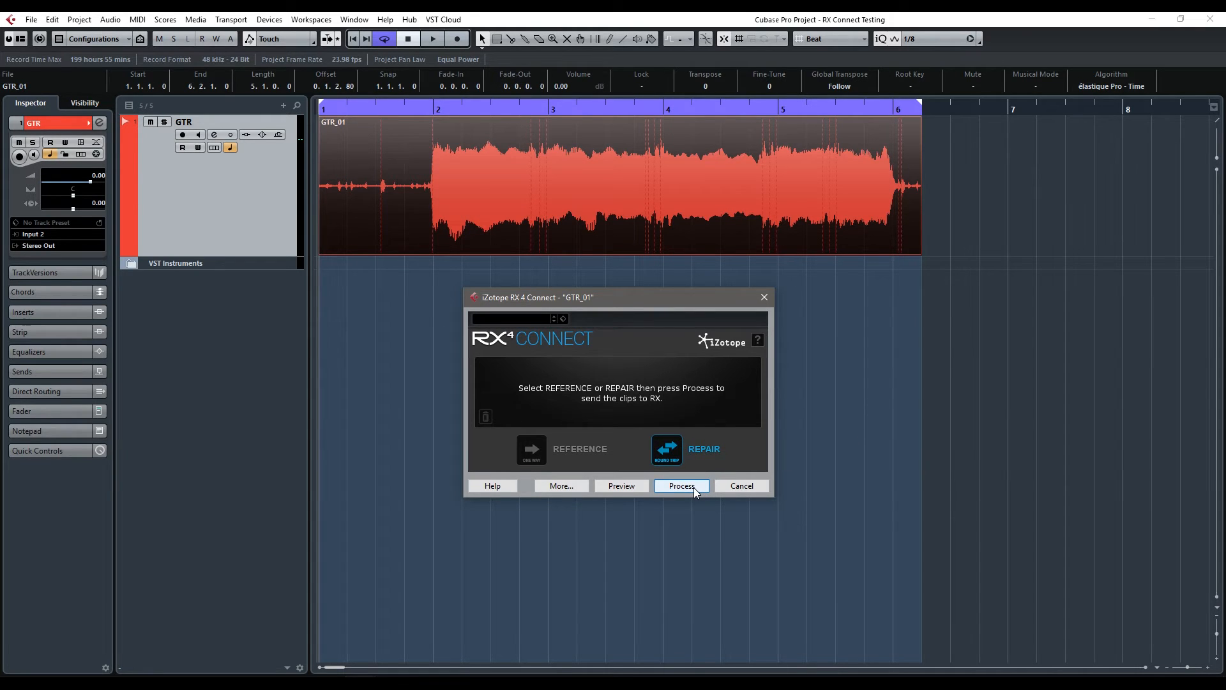
{"action": "left_click", "coordinate": [683, 485]}
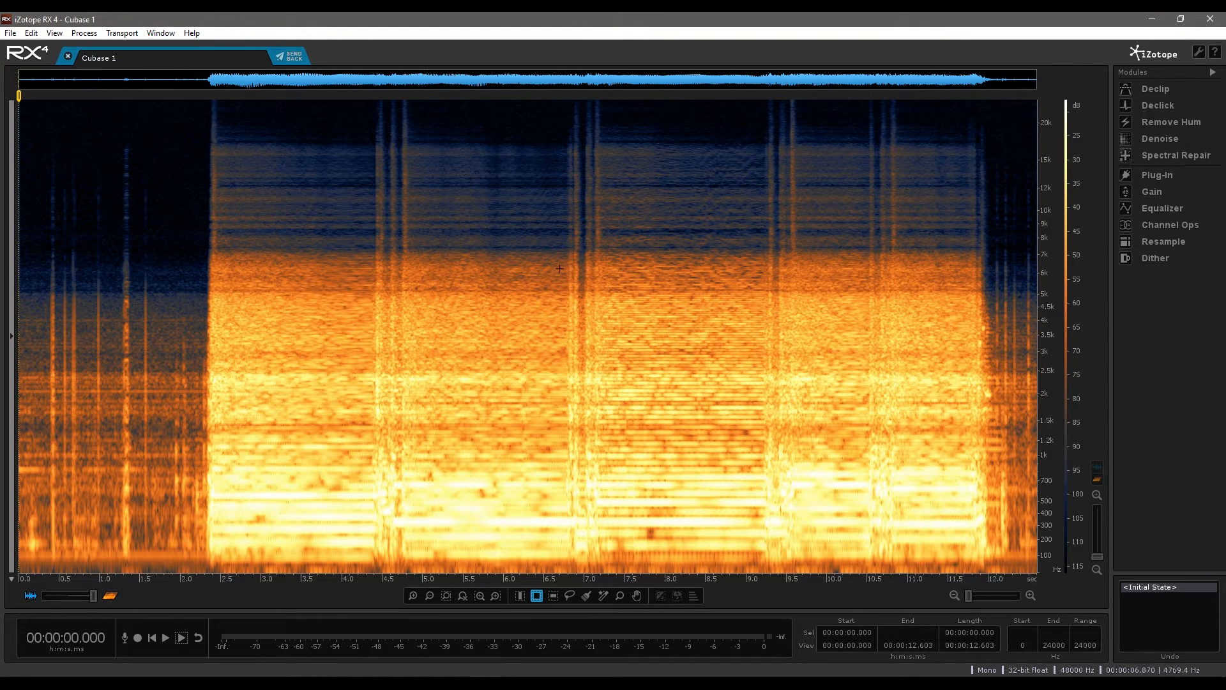
{"action": "mouse_move", "coordinate": [337, 267]}
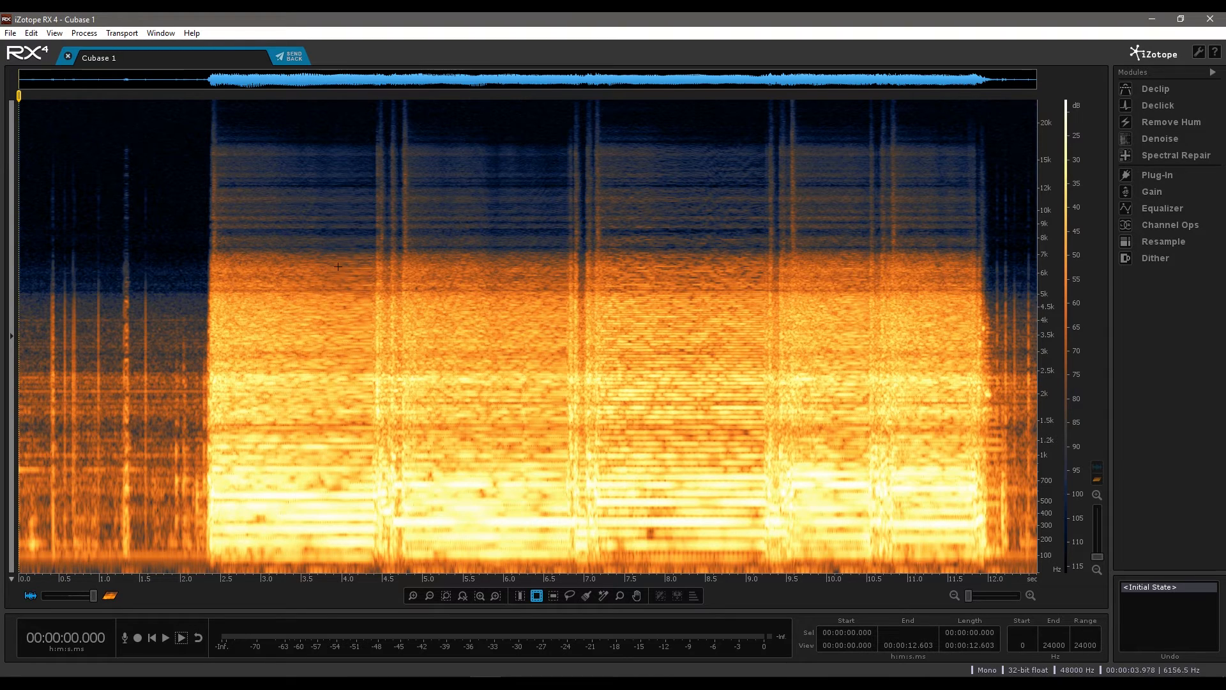
{"action": "mouse_move", "coordinate": [452, 331]}
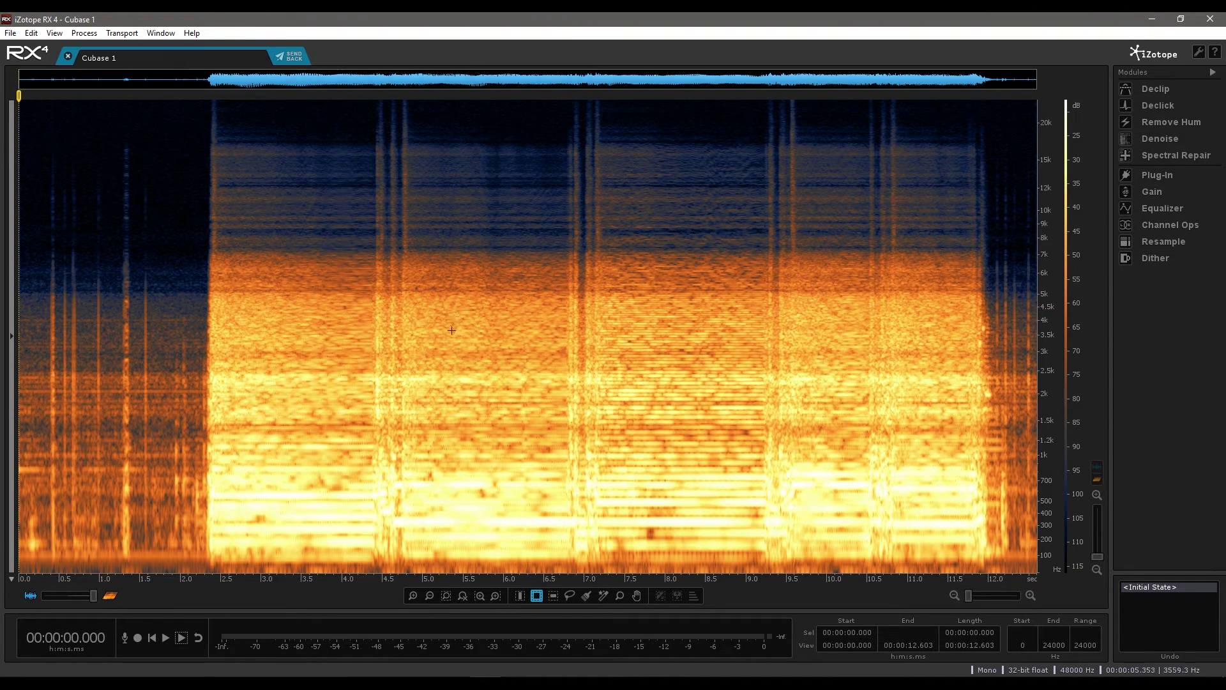
{"action": "mouse_move", "coordinate": [499, 422]}
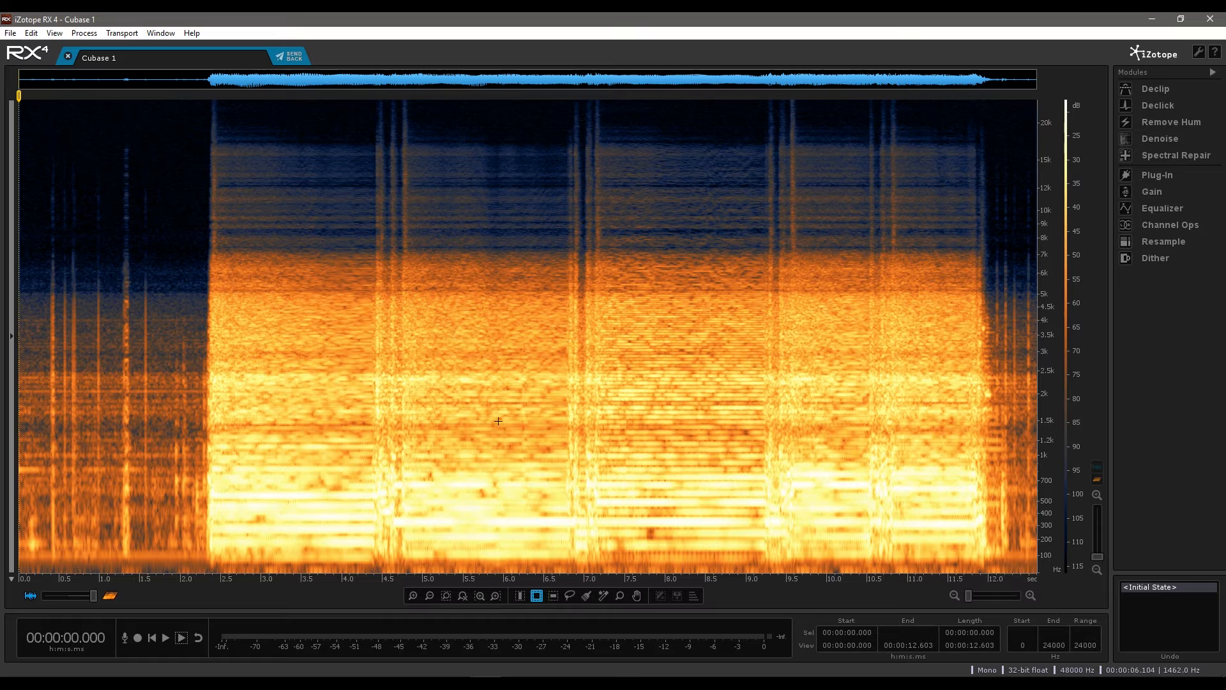
{"action": "left_click", "coordinate": [165, 637]}
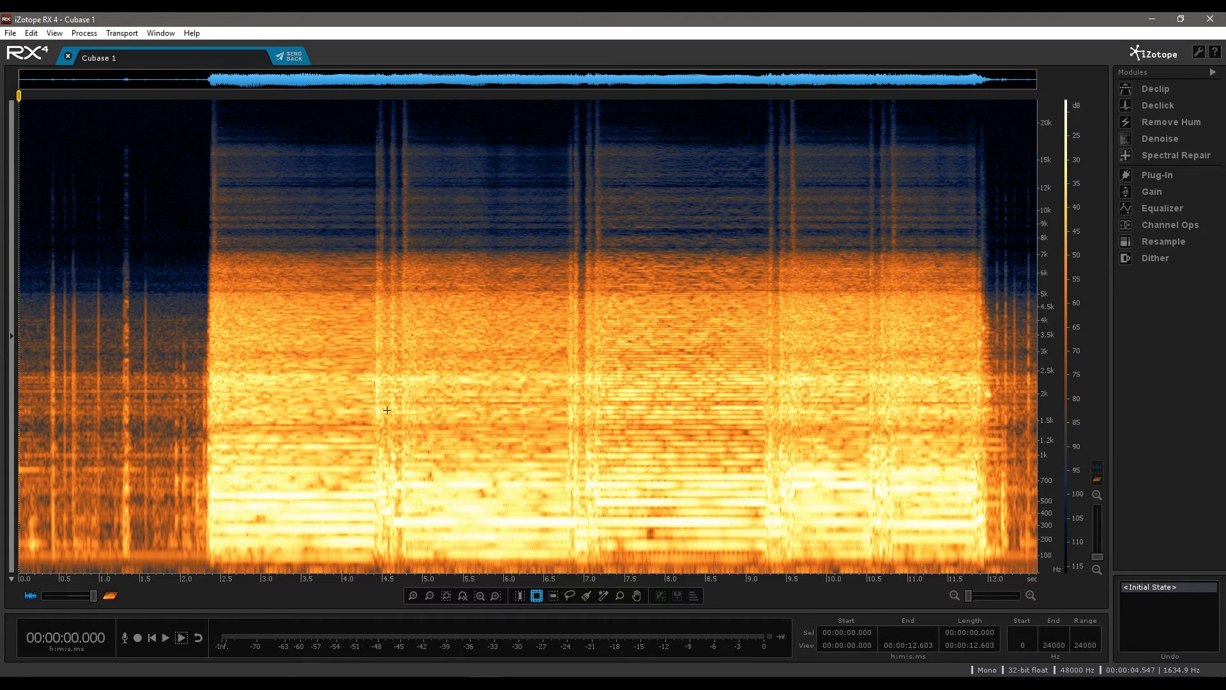
{"action": "mouse_move", "coordinate": [423, 356]}
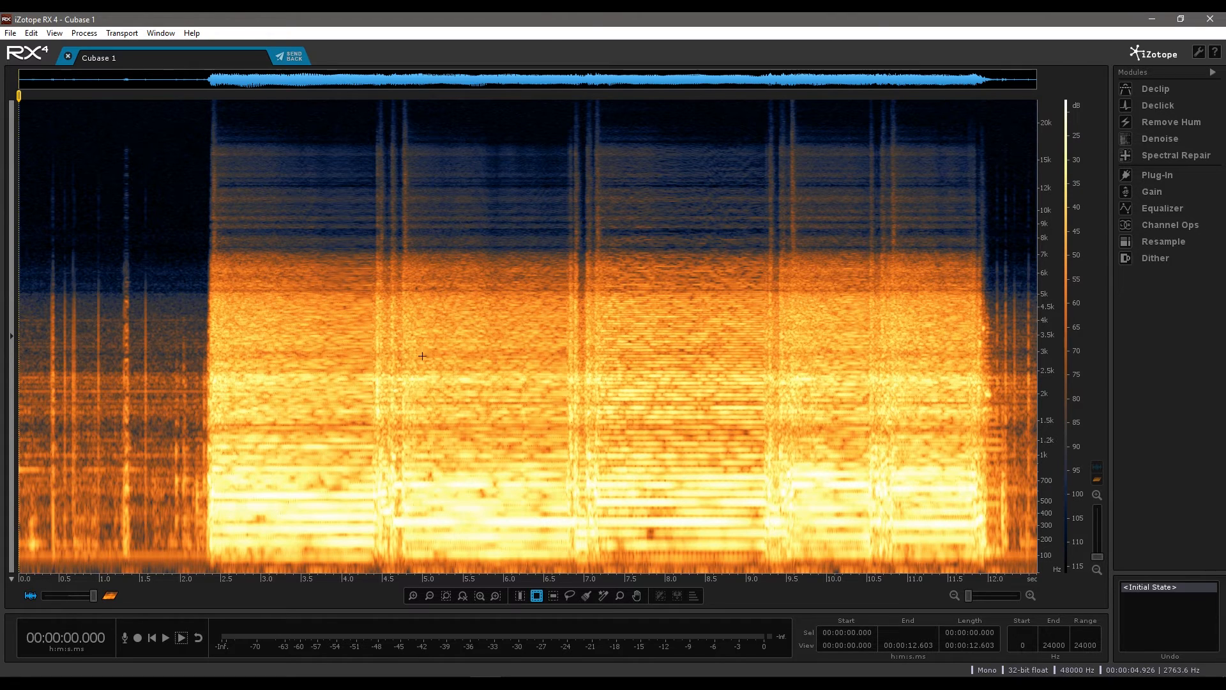
{"action": "mouse_move", "coordinate": [810, 260]}
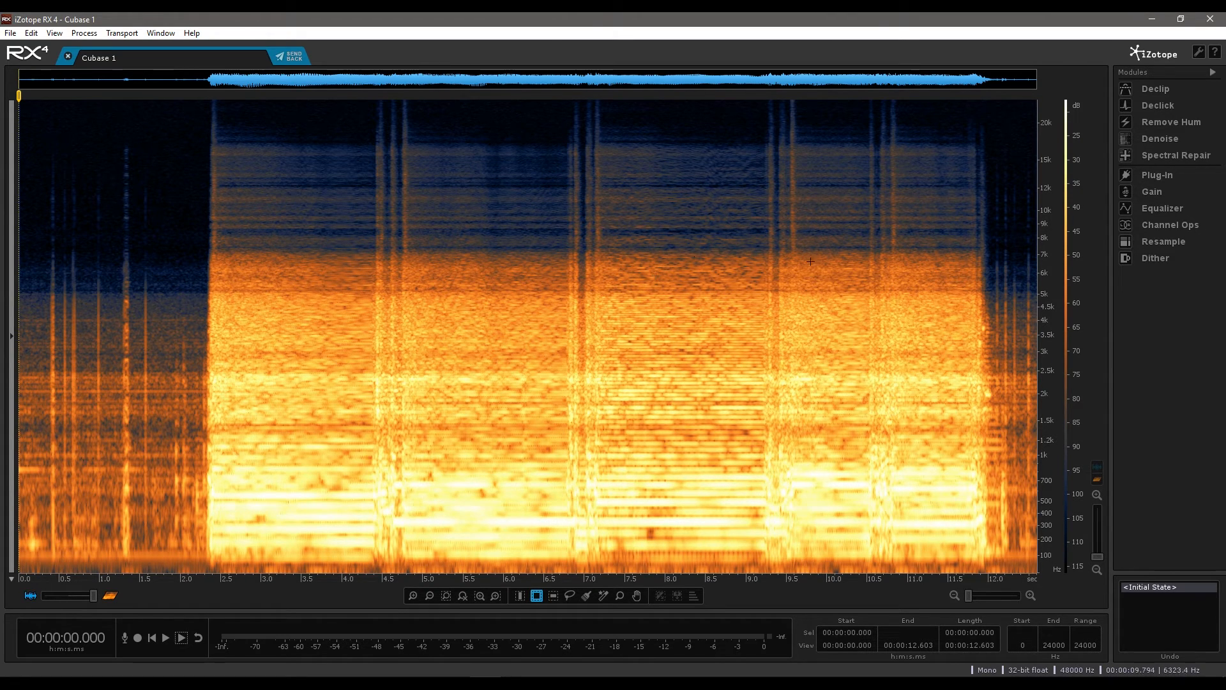
{"action": "mouse_move", "coordinate": [1160, 160]}
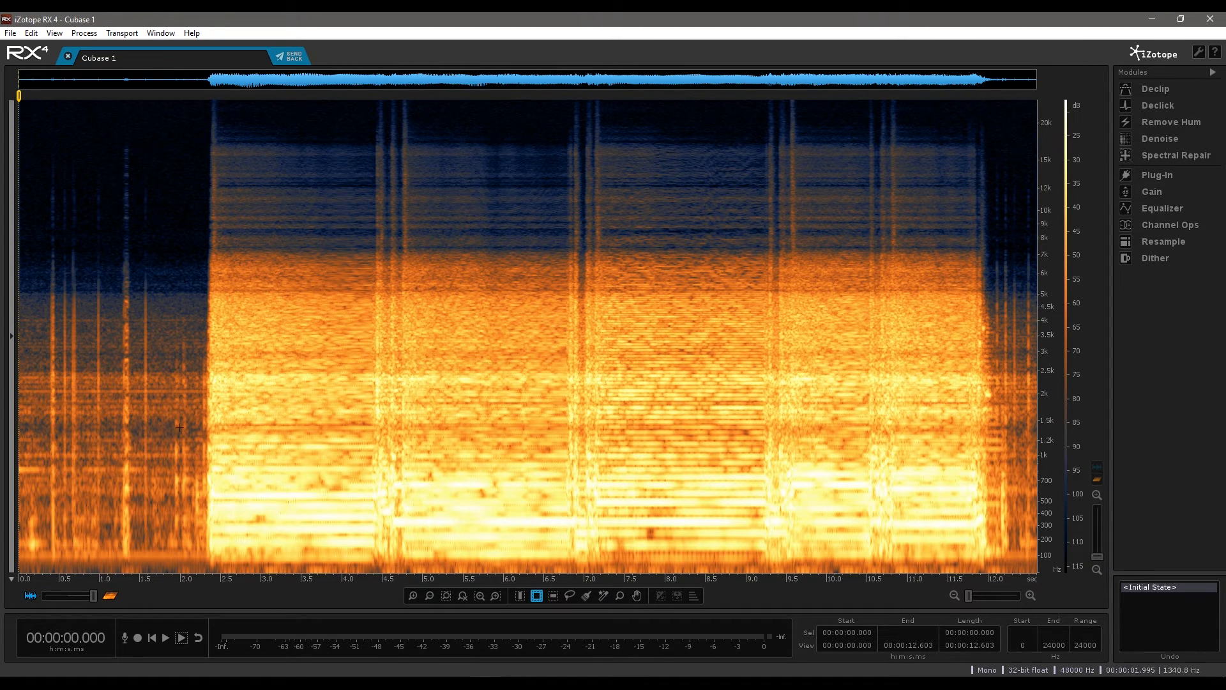
Time-select the quiet opening and learn its noise profile in the Denoise module
{"action": "left_click", "coordinate": [192, 363]}
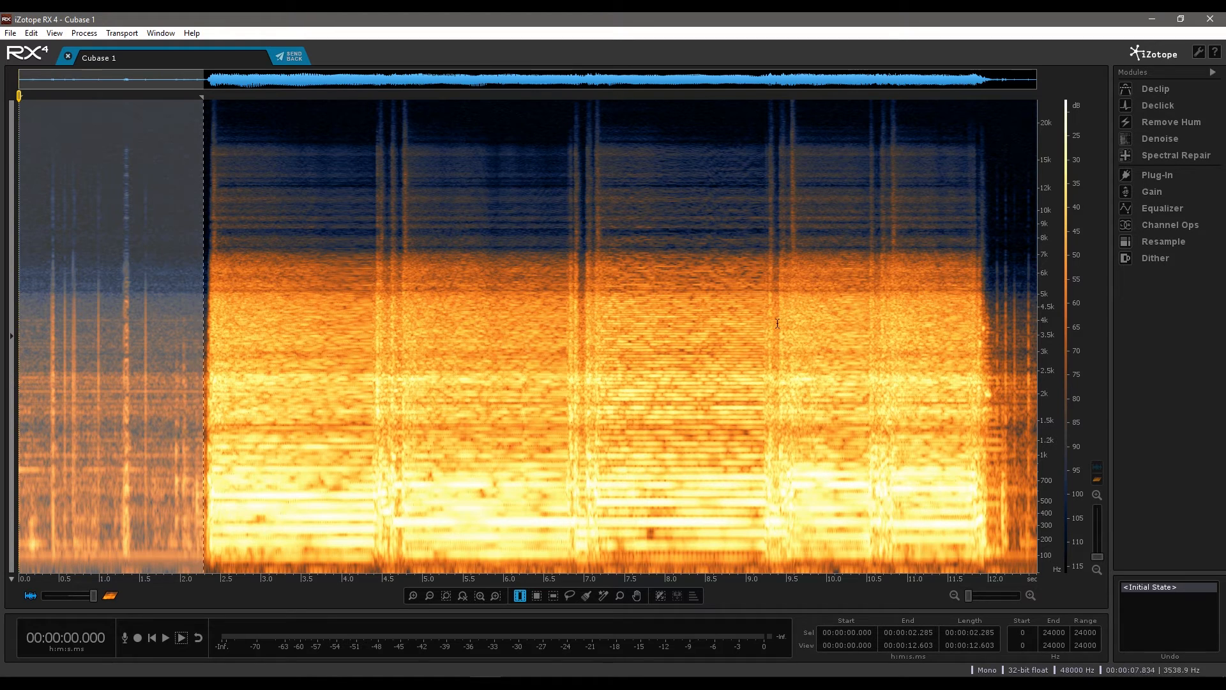
{"action": "left_click", "coordinate": [1160, 138]}
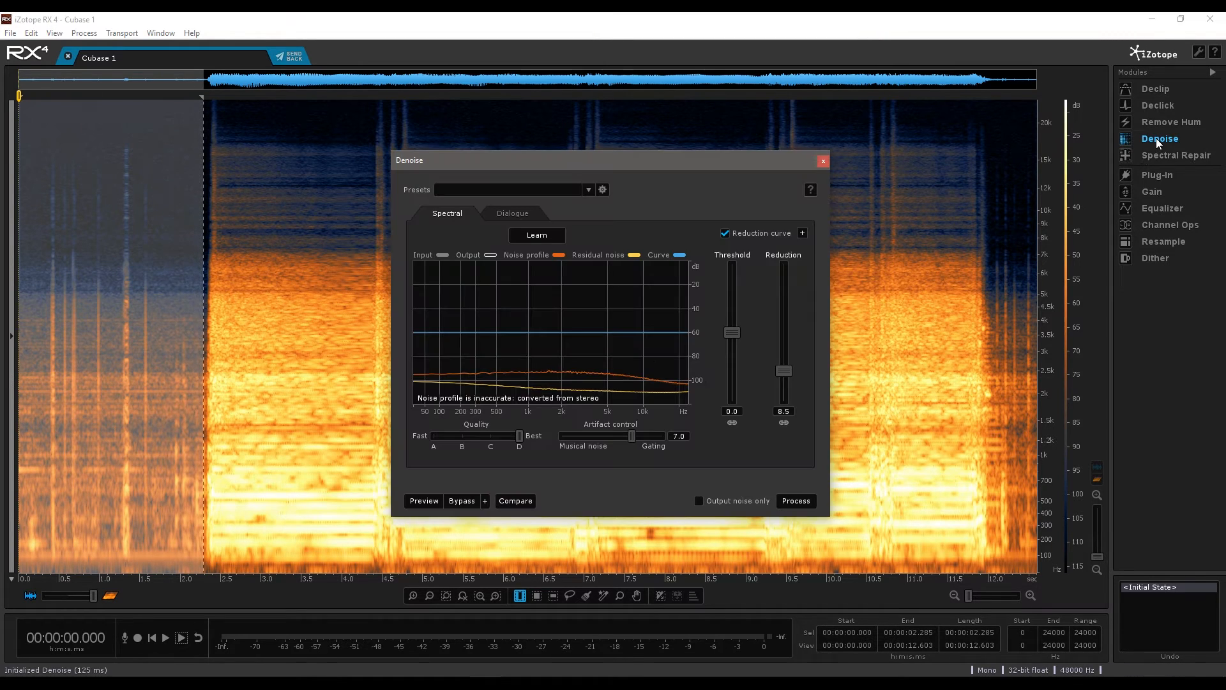
{"action": "left_click_drag", "start_coordinate": [408, 160], "coordinate": [380, 157]}
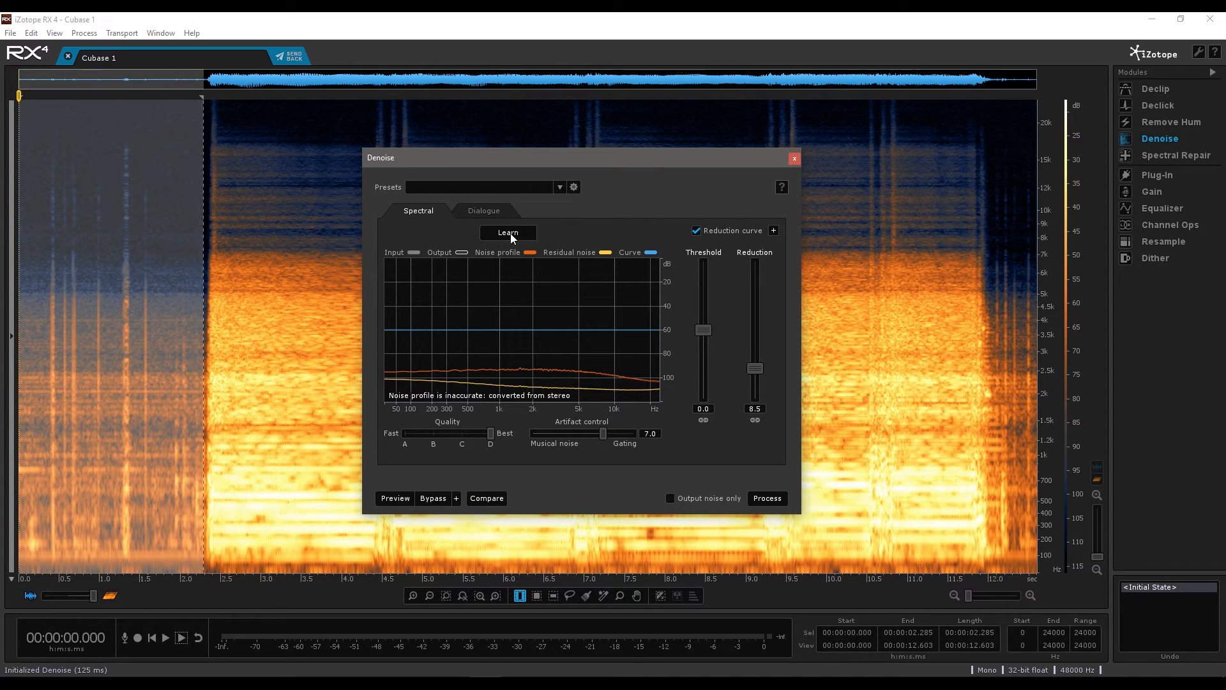
{"action": "left_click", "coordinate": [508, 233]}
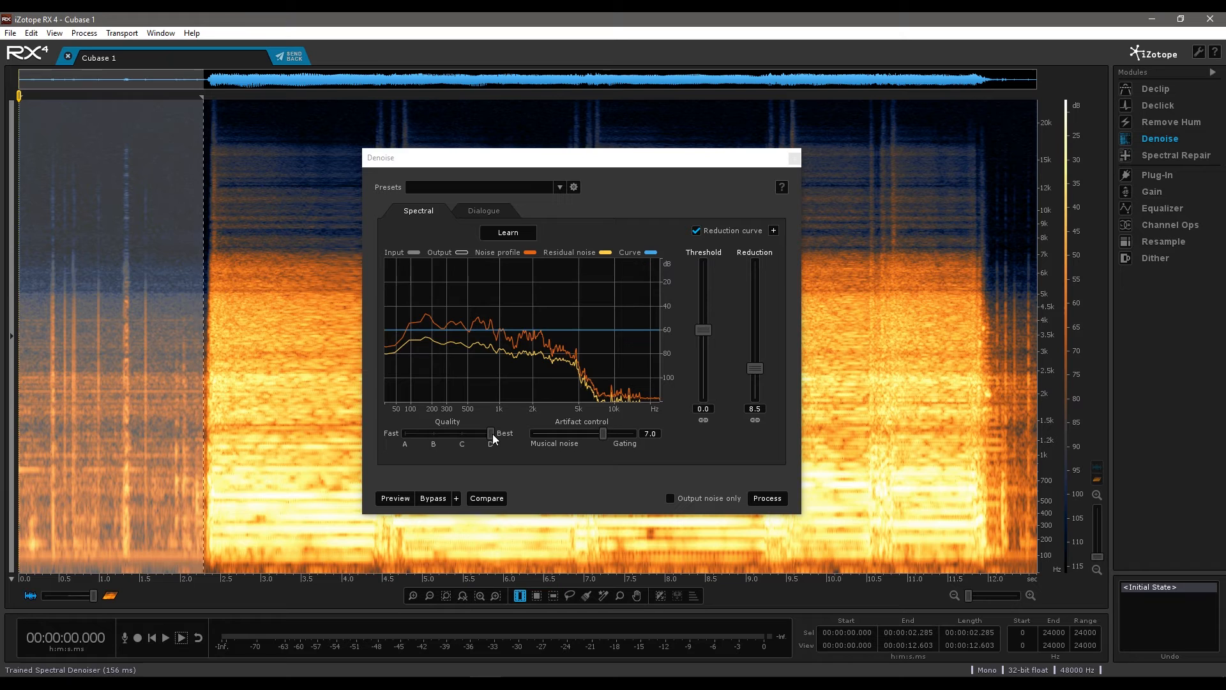
{"action": "mouse_move", "coordinate": [491, 437]}
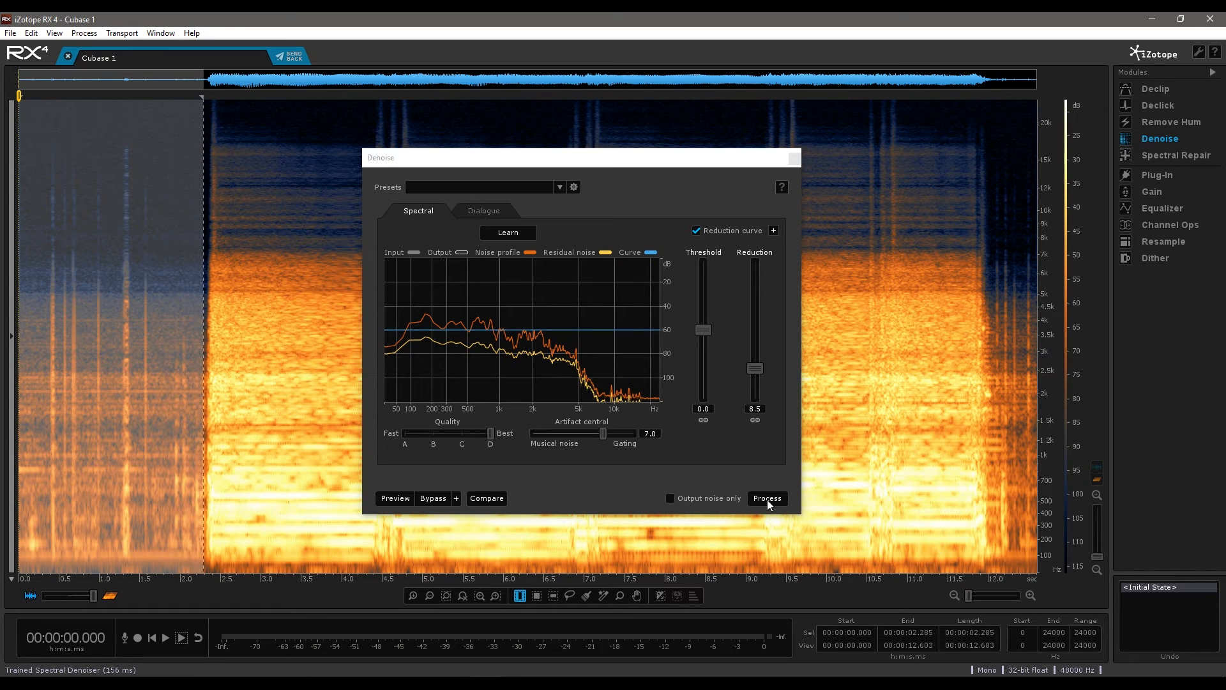
Apply the learned spectral denoising to the opening and dismiss the Denoise module
{"action": "left_click", "coordinate": [766, 498]}
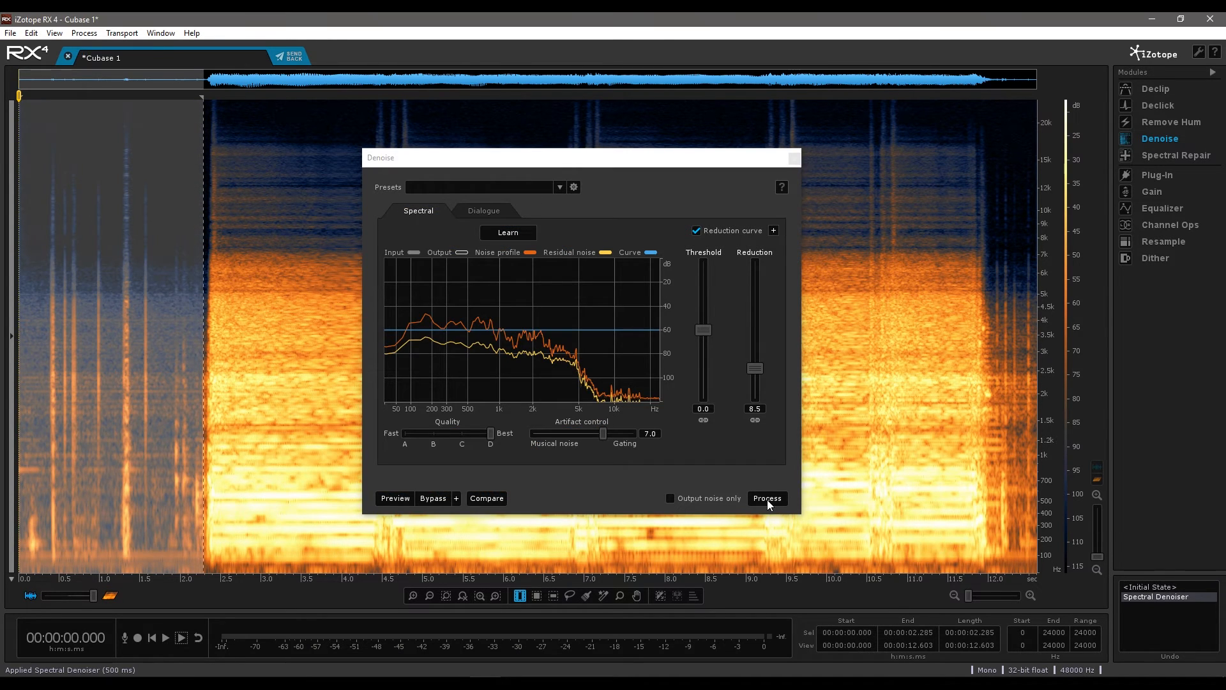
{"action": "mouse_move", "coordinate": [795, 159]}
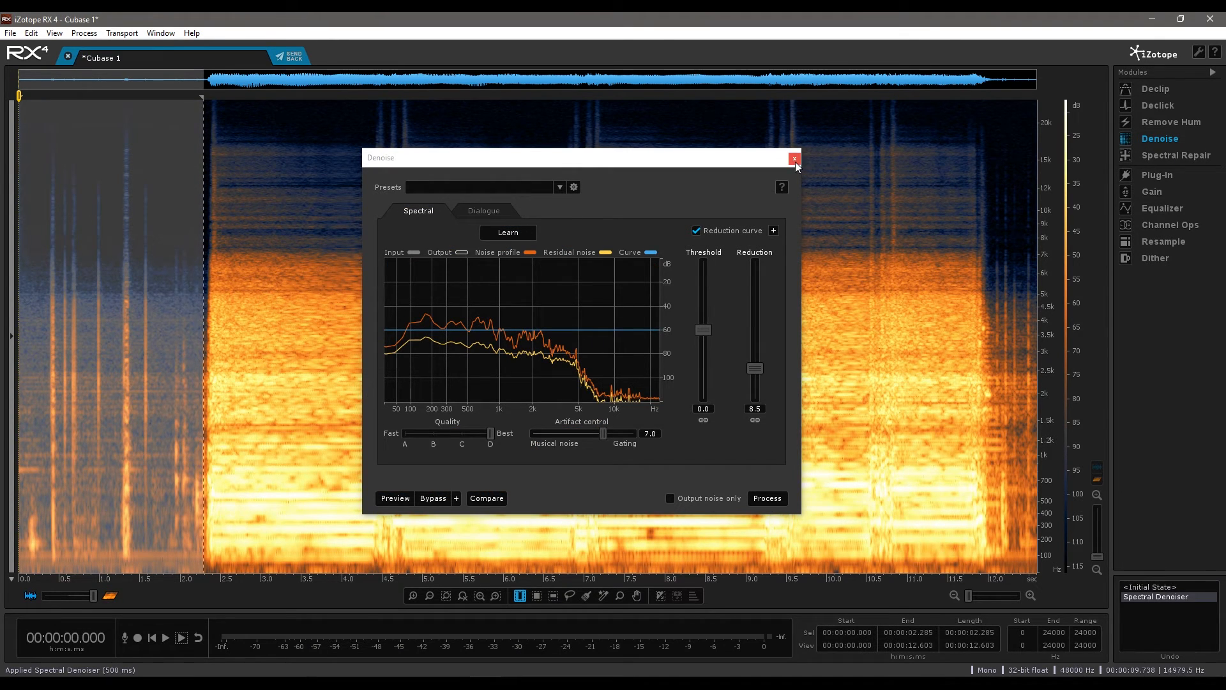
{"action": "left_click", "coordinate": [795, 159]}
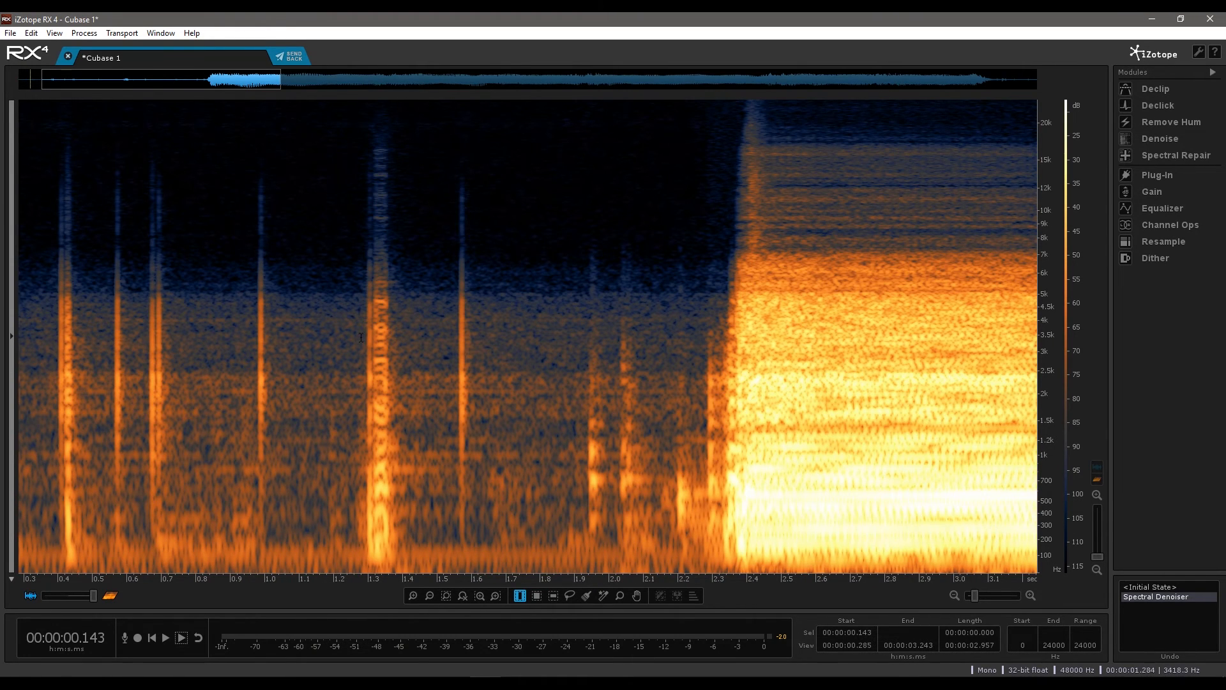
Mark the click transient near 1.3 s and bring up Spectral Repair for it
{"action": "left_click", "coordinate": [369, 337]}
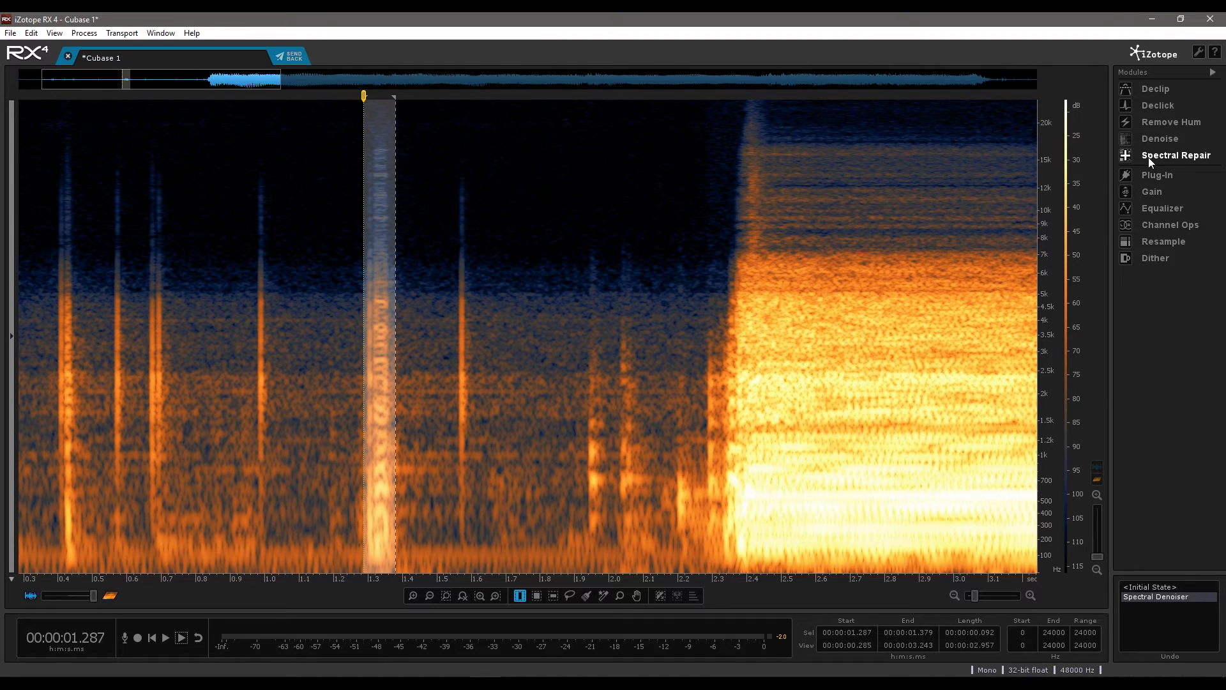
{"action": "left_click", "coordinate": [1175, 155]}
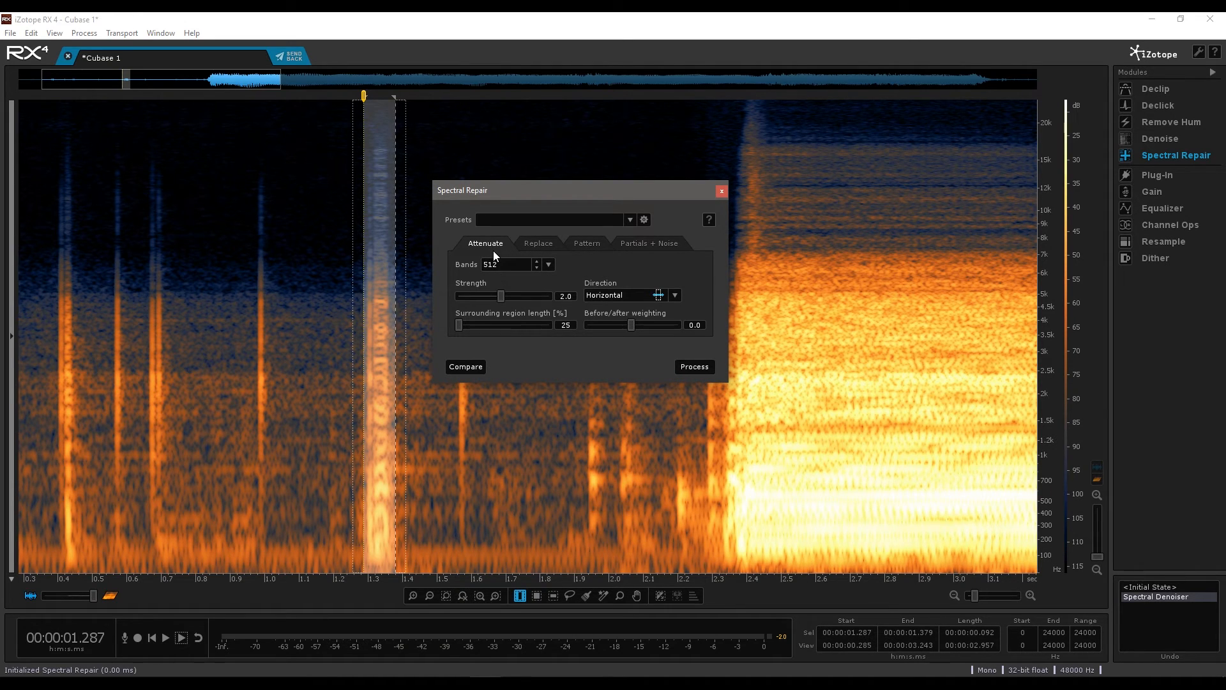
{"action": "mouse_move", "coordinate": [376, 190]}
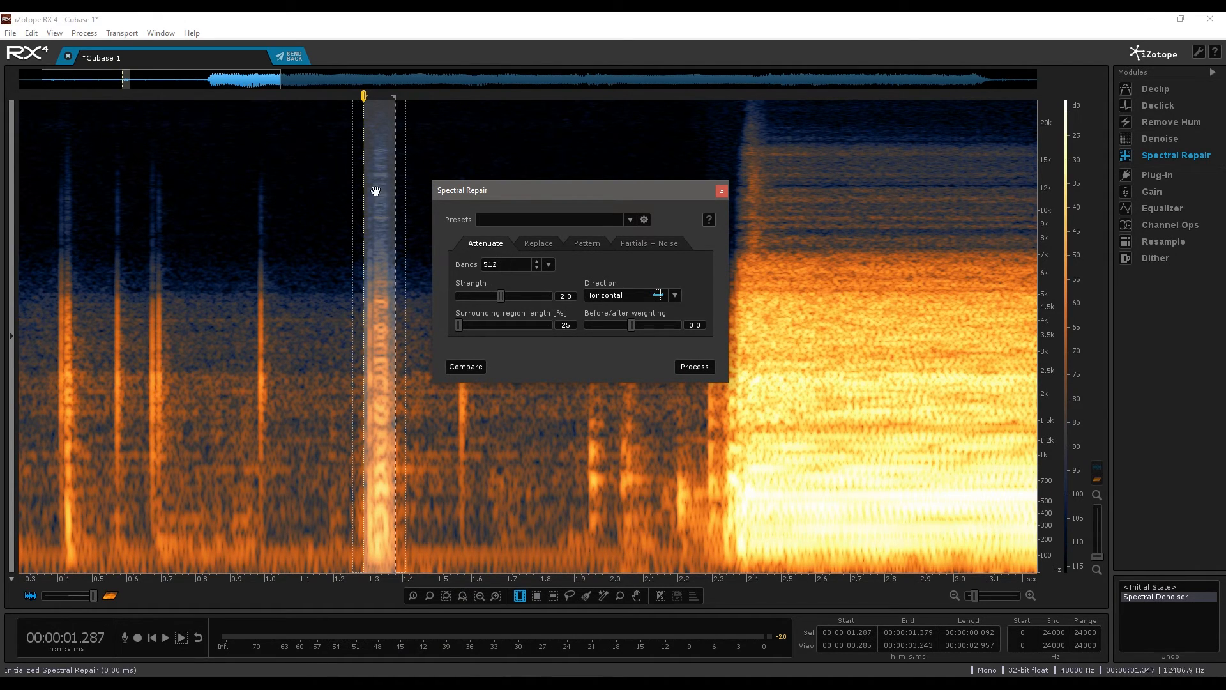
{"action": "mouse_move", "coordinate": [516, 293]}
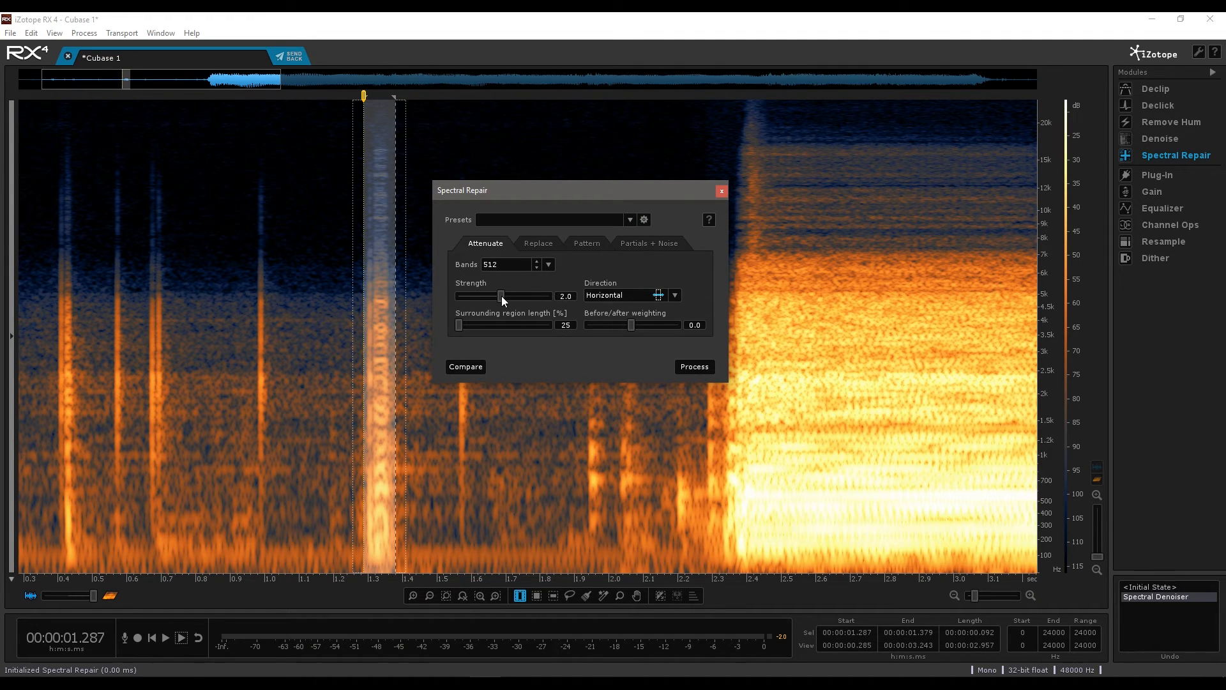
Attenuate the selected burst with Spectral Repair at 512 bands, strength 1.5
{"action": "left_click_drag", "start_coordinate": [515, 295], "coordinate": [486, 295]}
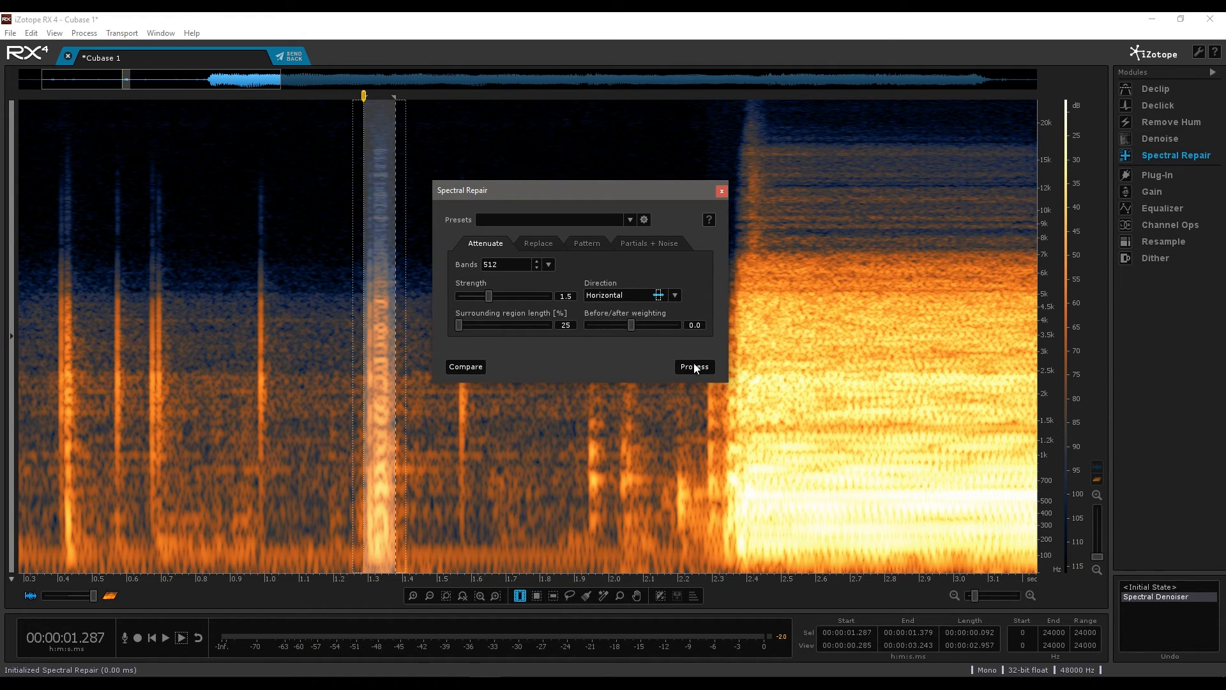
{"action": "left_click", "coordinate": [695, 366]}
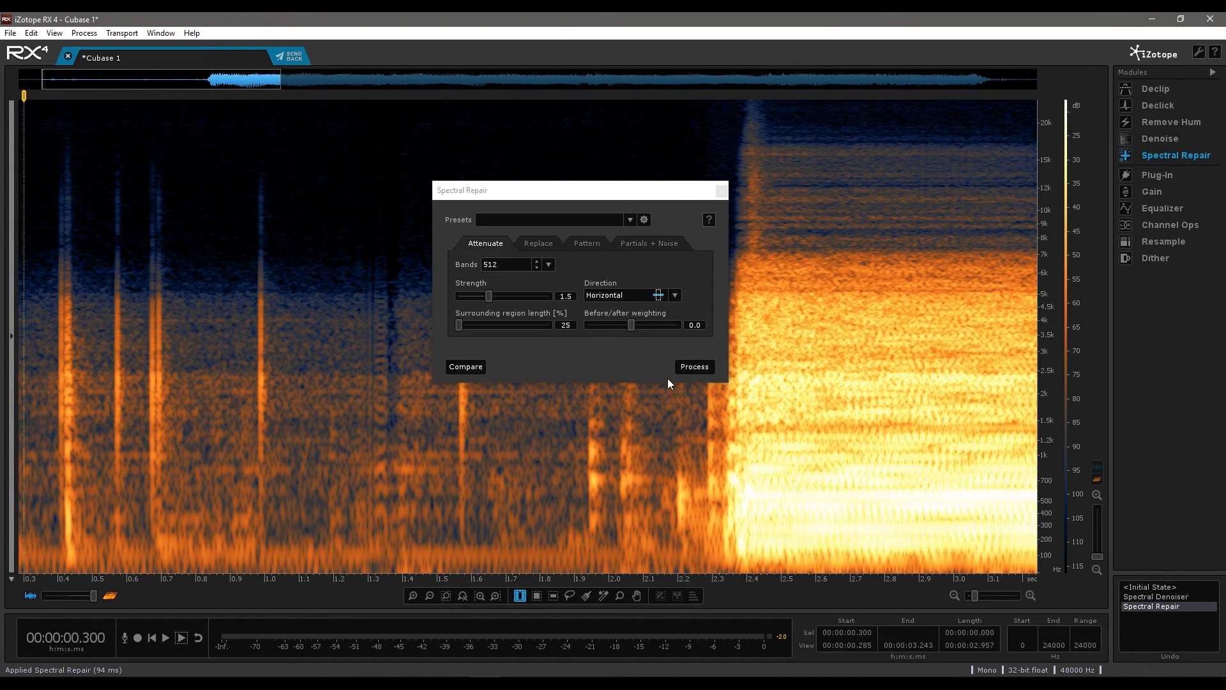
{"action": "left_click", "coordinate": [166, 639]}
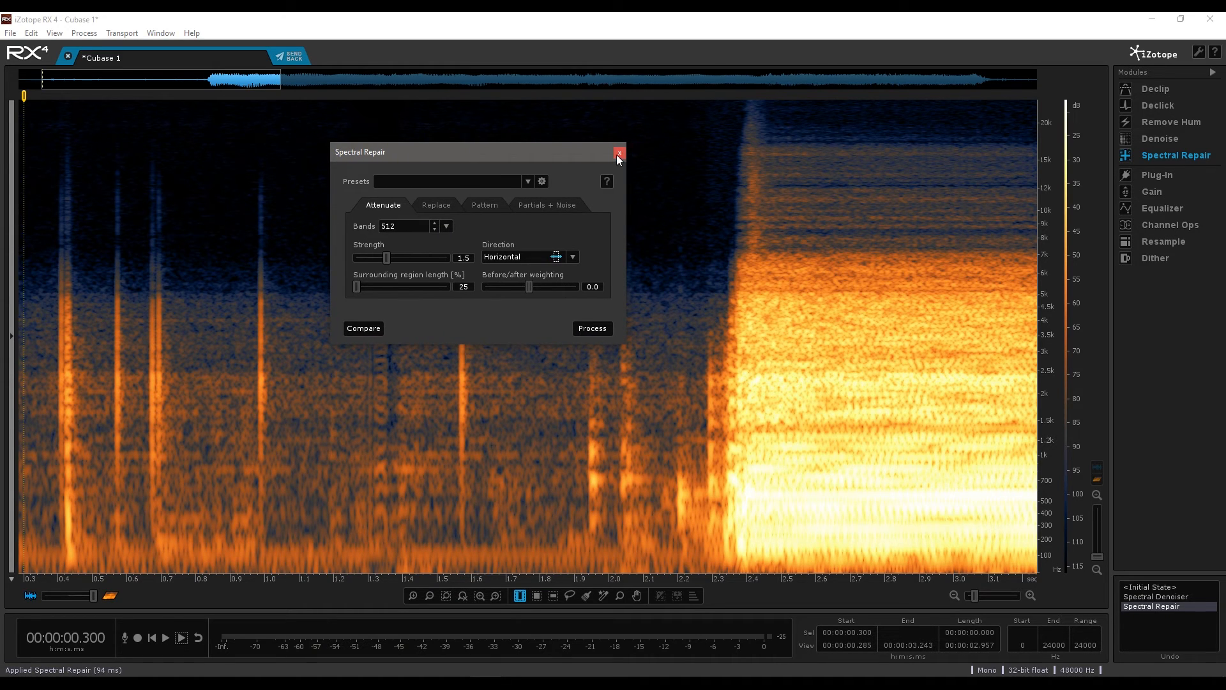
Close Spectral Repair and send the repaired audio back to Cubase
{"action": "left_click", "coordinate": [619, 153]}
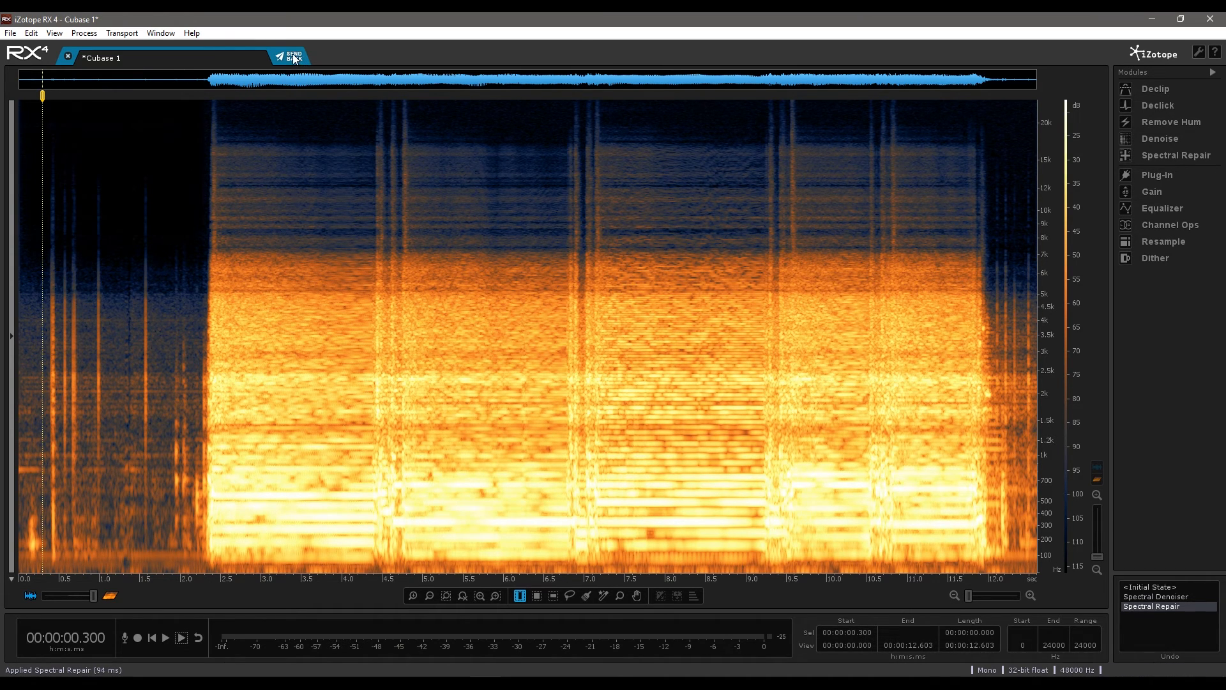
{"action": "left_click", "coordinate": [292, 55]}
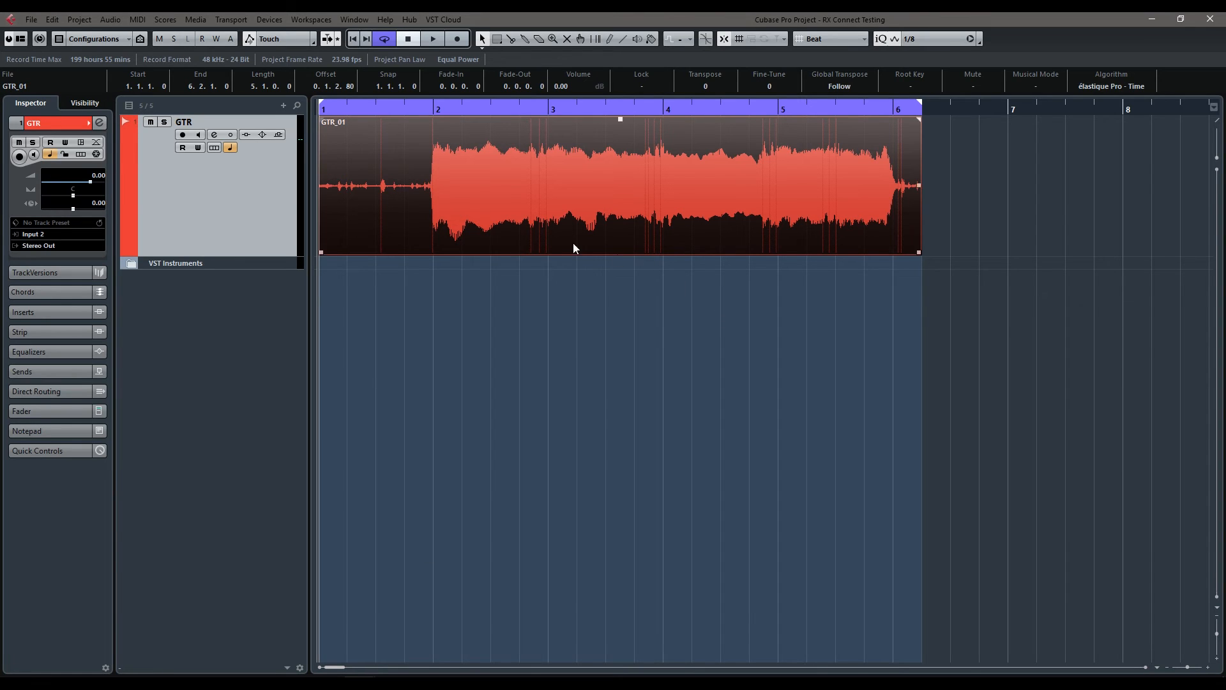
Run iZotope RX 4 Connect from Audio > Plug-ins > Restoration and commit the RX repairs to GTR_01
{"action": "left_click", "coordinate": [115, 20]}
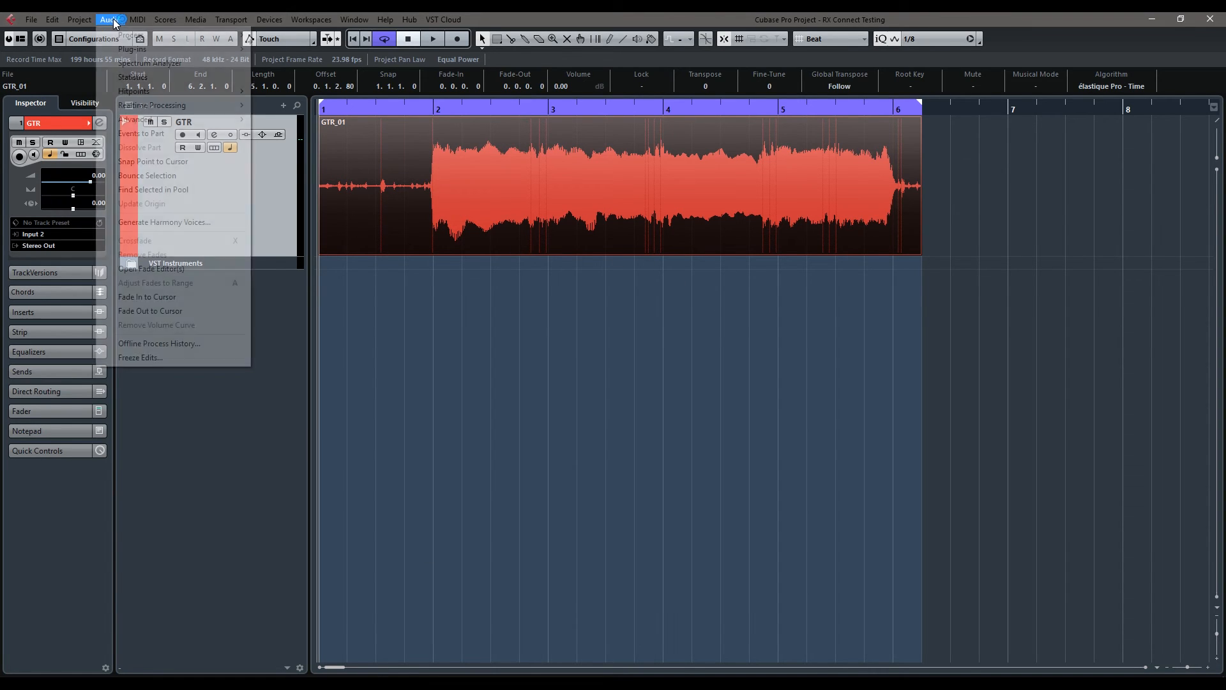
{"action": "mouse_move", "coordinate": [130, 36]}
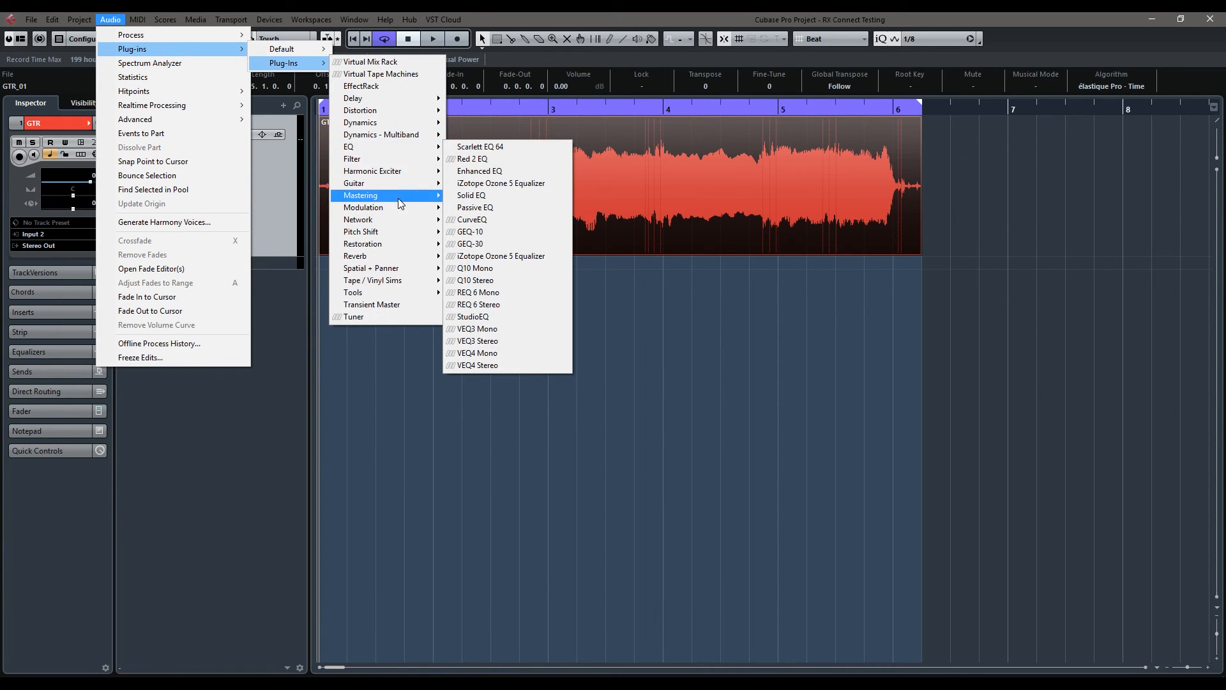
{"action": "mouse_move", "coordinate": [363, 244]}
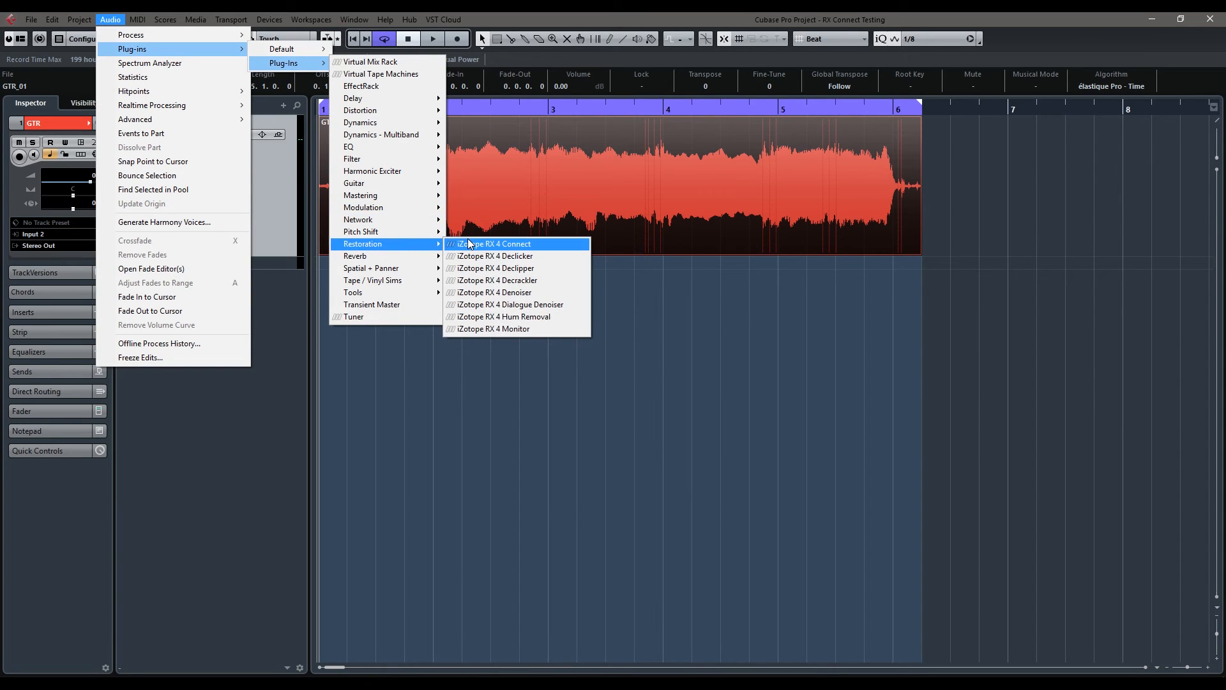
{"action": "left_click", "coordinate": [496, 243]}
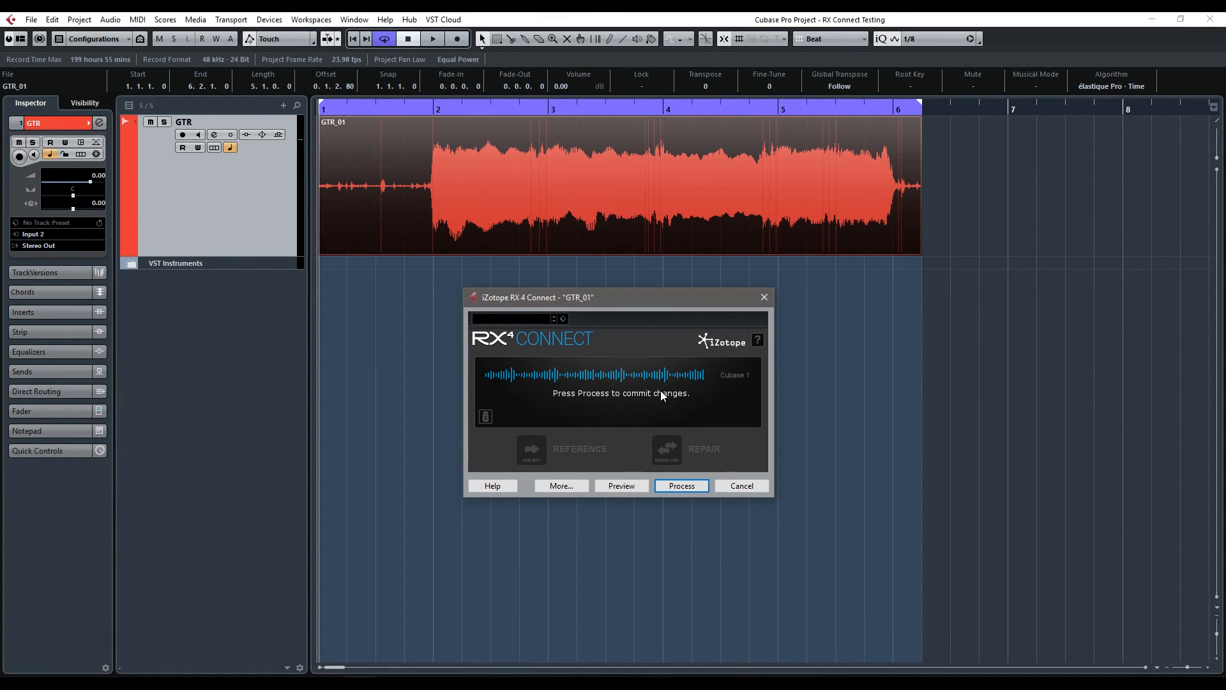
{"action": "mouse_move", "coordinate": [658, 434]}
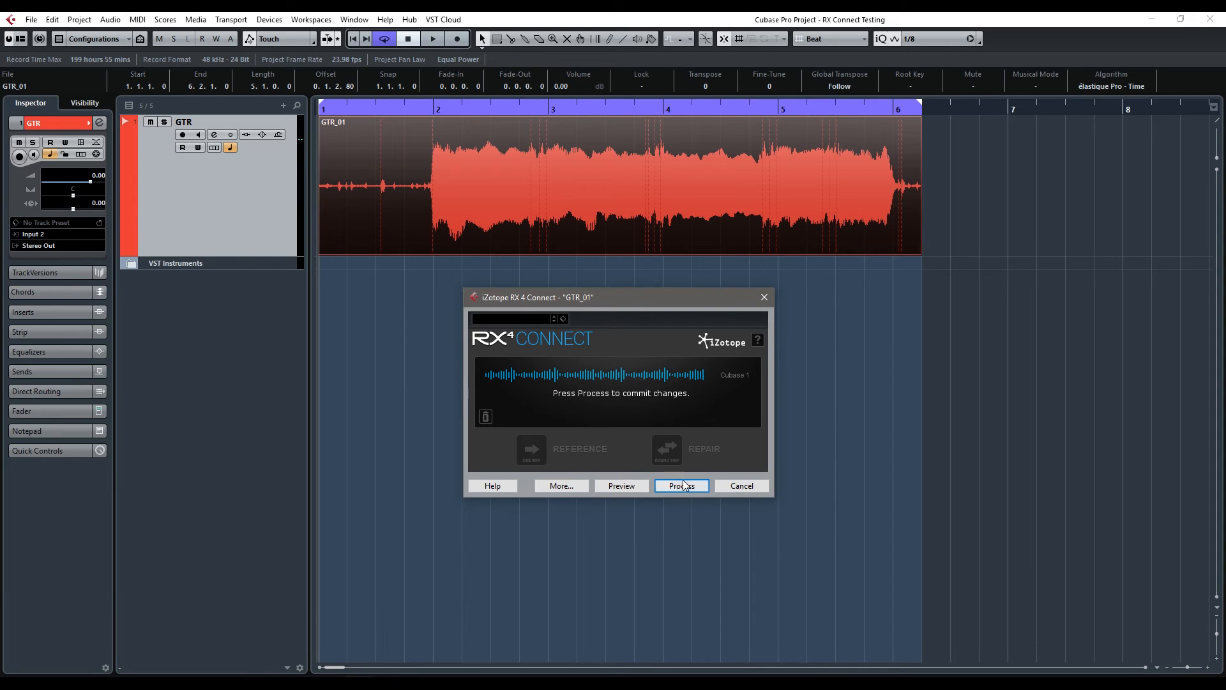
{"action": "left_click", "coordinate": [682, 486]}
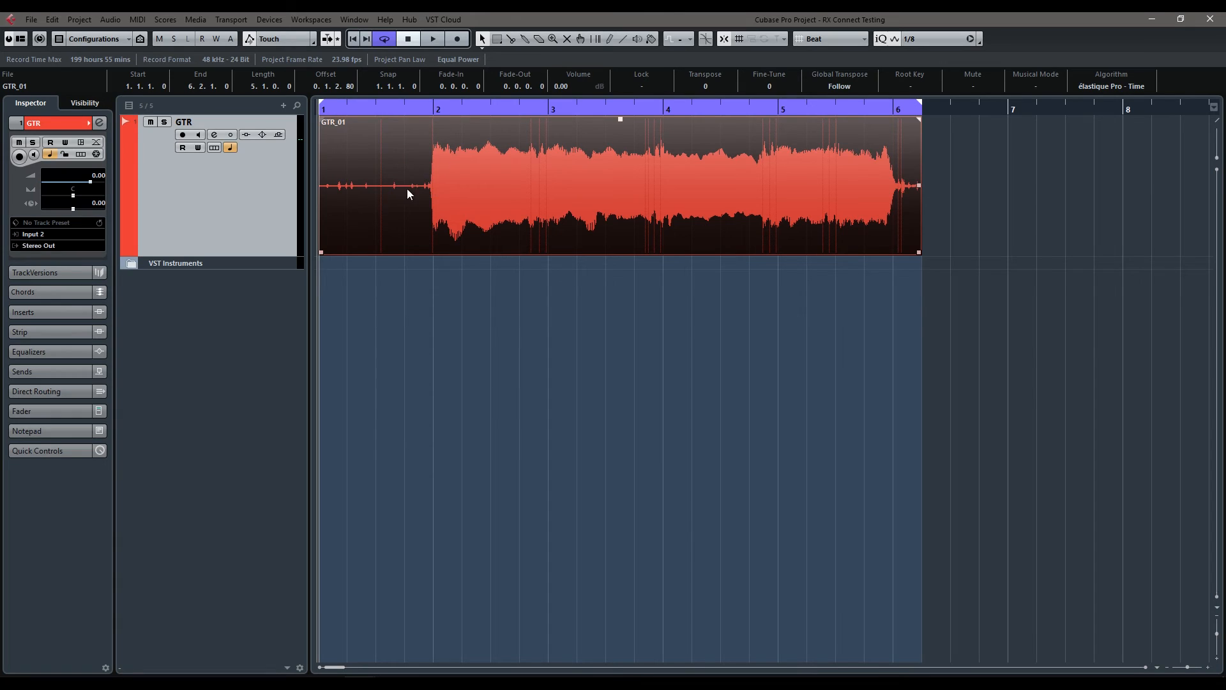
{"action": "mouse_move", "coordinate": [401, 204]}
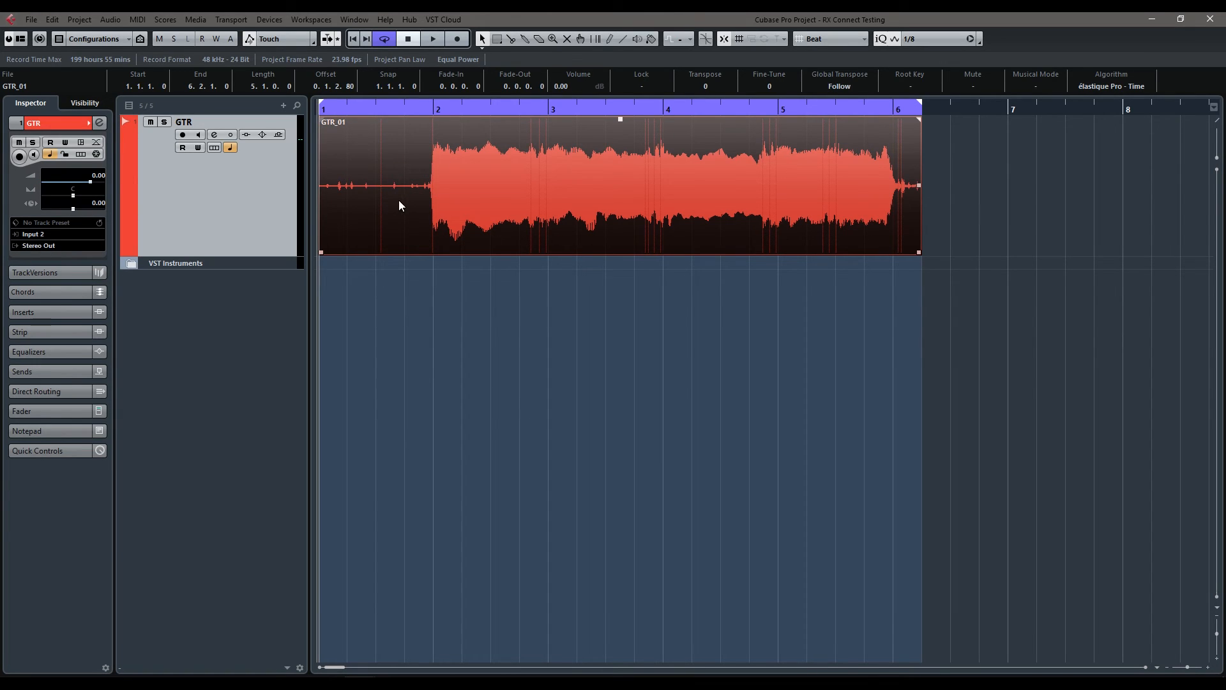
{"action": "mouse_move", "coordinate": [403, 210]}
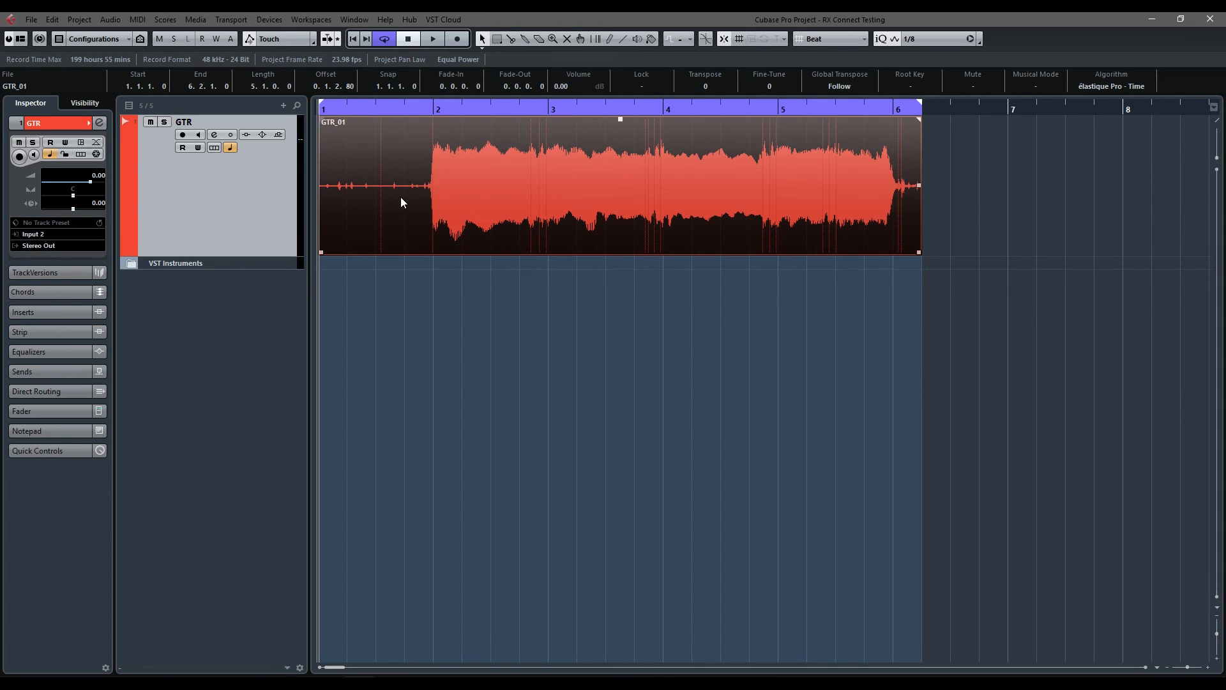
{"action": "mouse_move", "coordinate": [452, 209]}
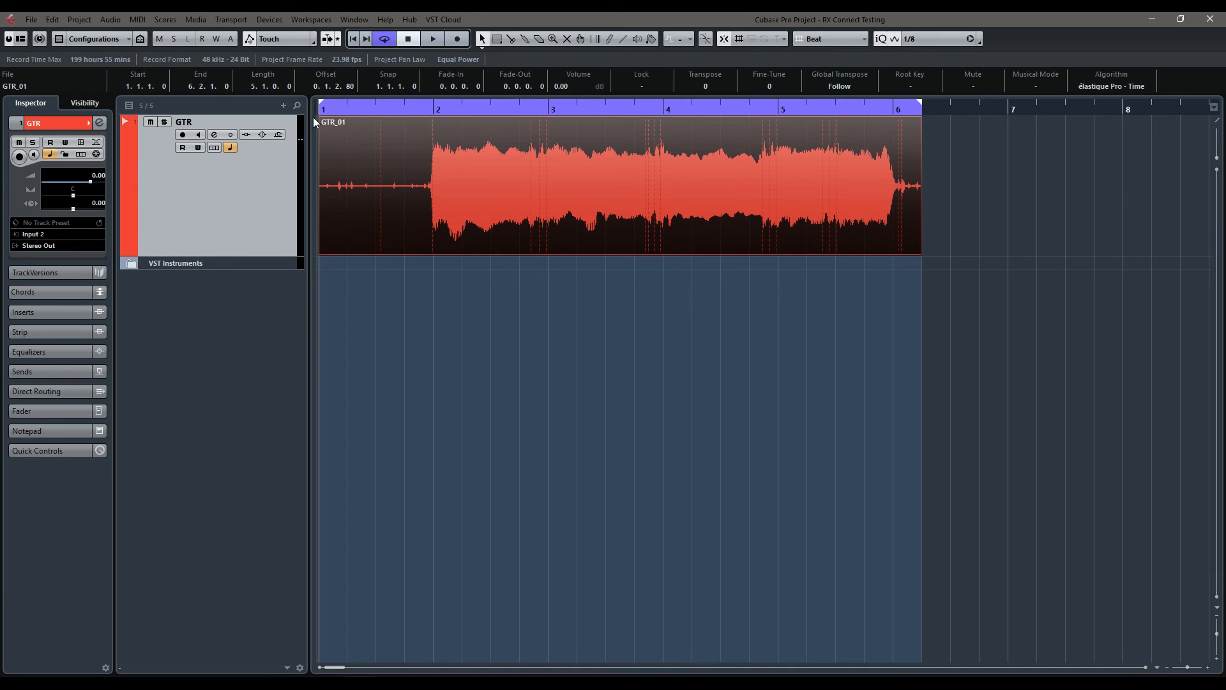
{"action": "left_click", "coordinate": [416, 186]}
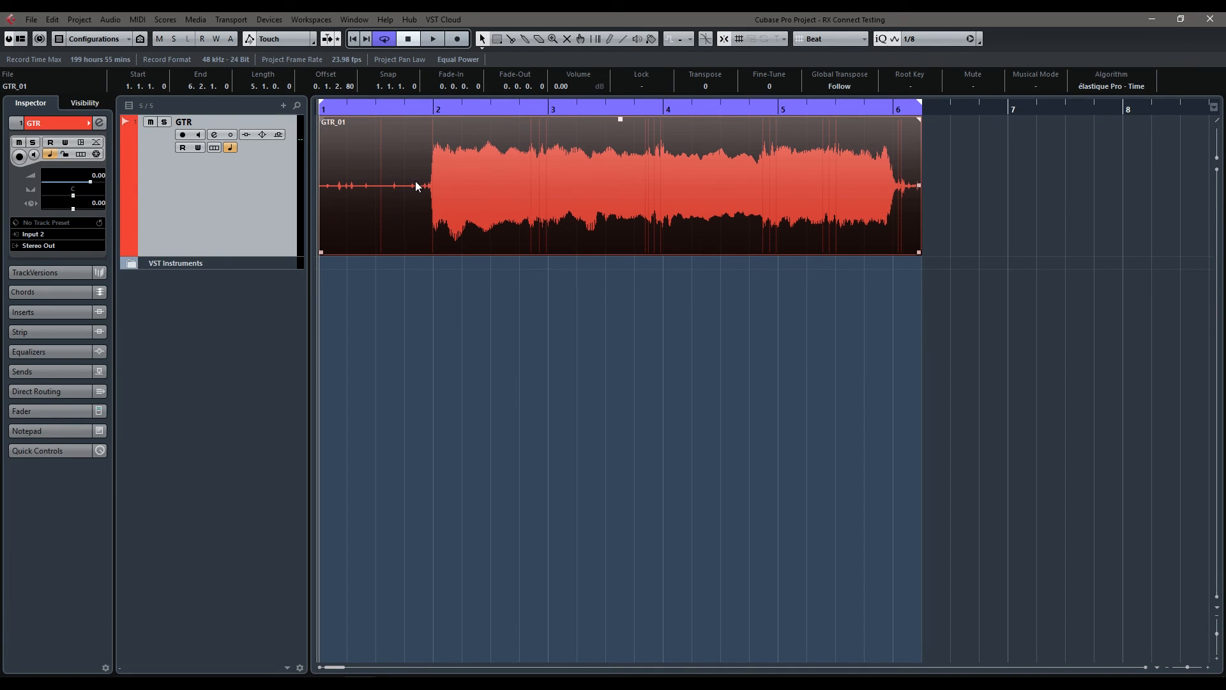
{"action": "left_click", "coordinate": [432, 38]}
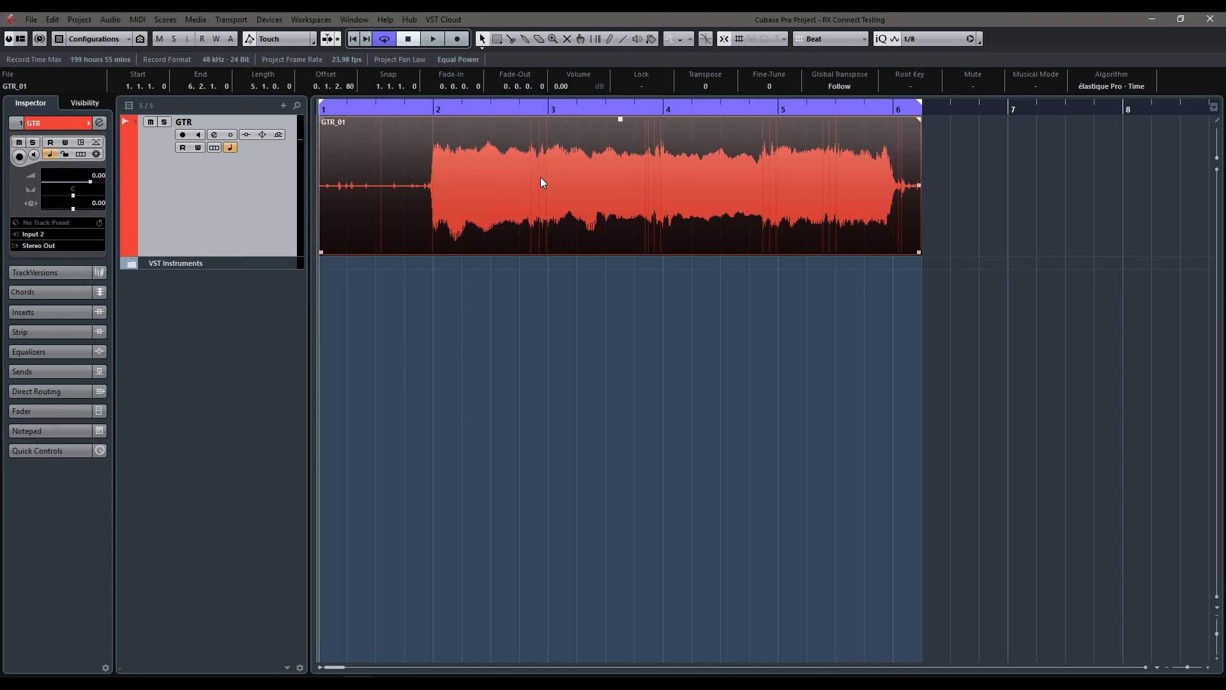
{"action": "mouse_move", "coordinate": [522, 222]}
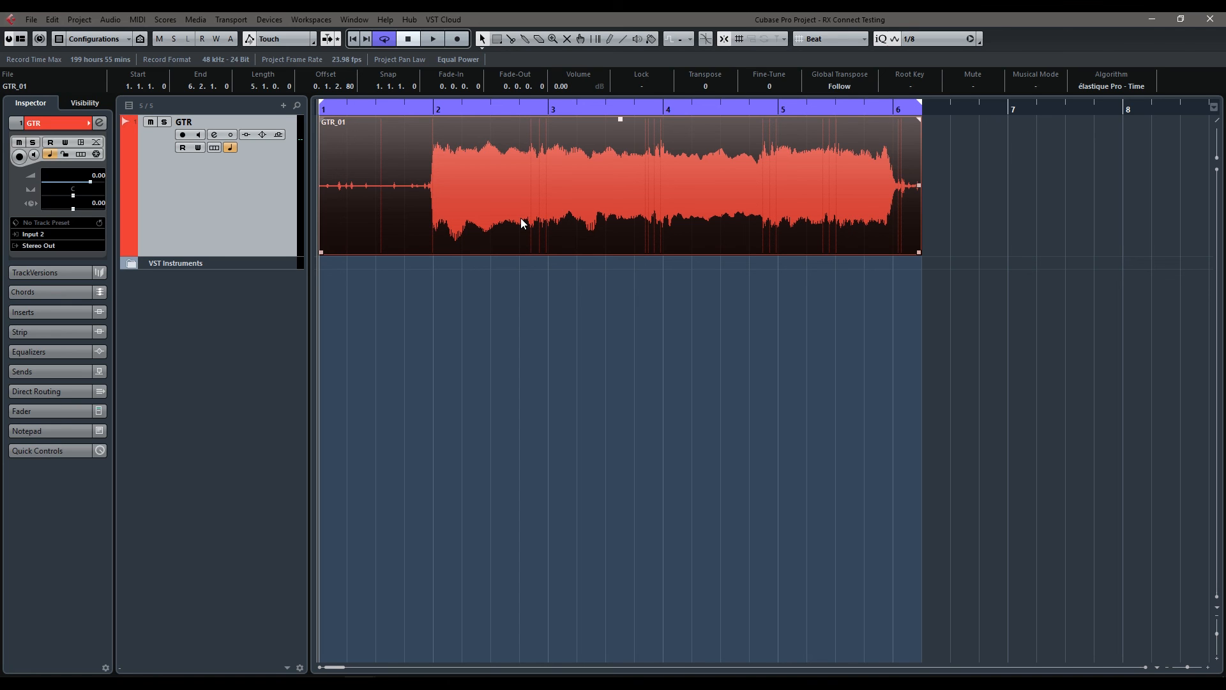
{"action": "left_click", "coordinate": [110, 20]}
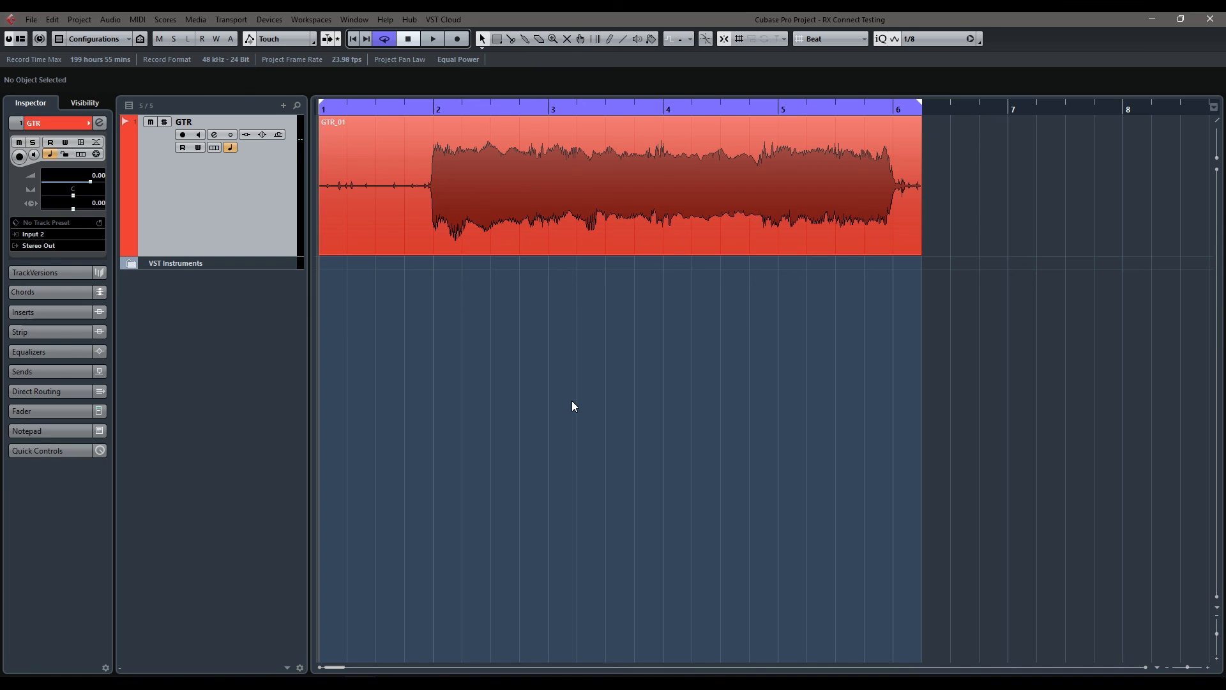
Reselect the GTR_01 event so RX Connect can be launched on it in Repair mode
{"action": "left_click", "coordinate": [636, 186]}
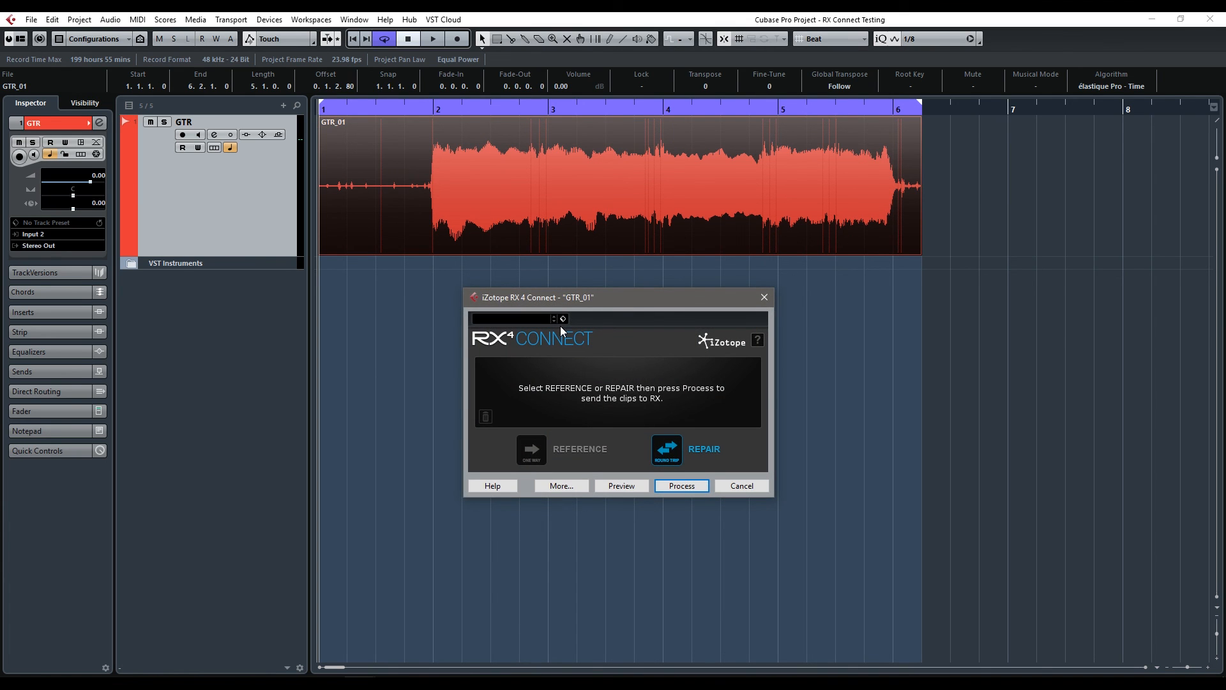
{"action": "mouse_move", "coordinate": [689, 398]}
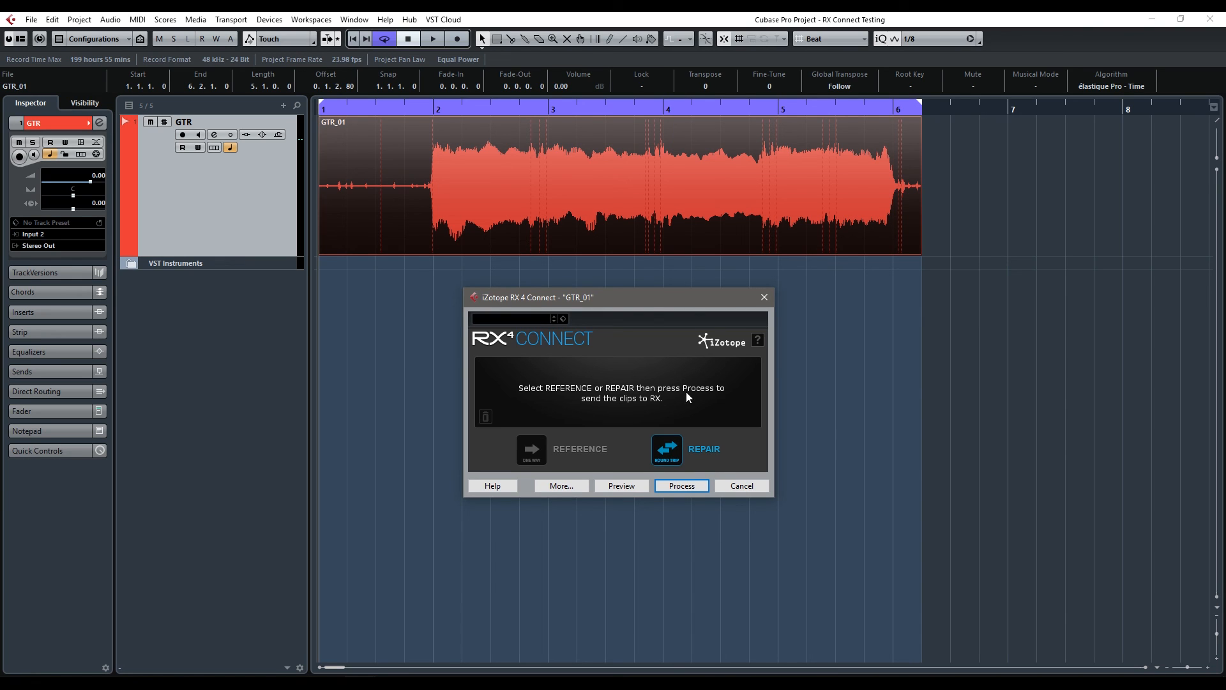
{"action": "mouse_move", "coordinate": [684, 373]}
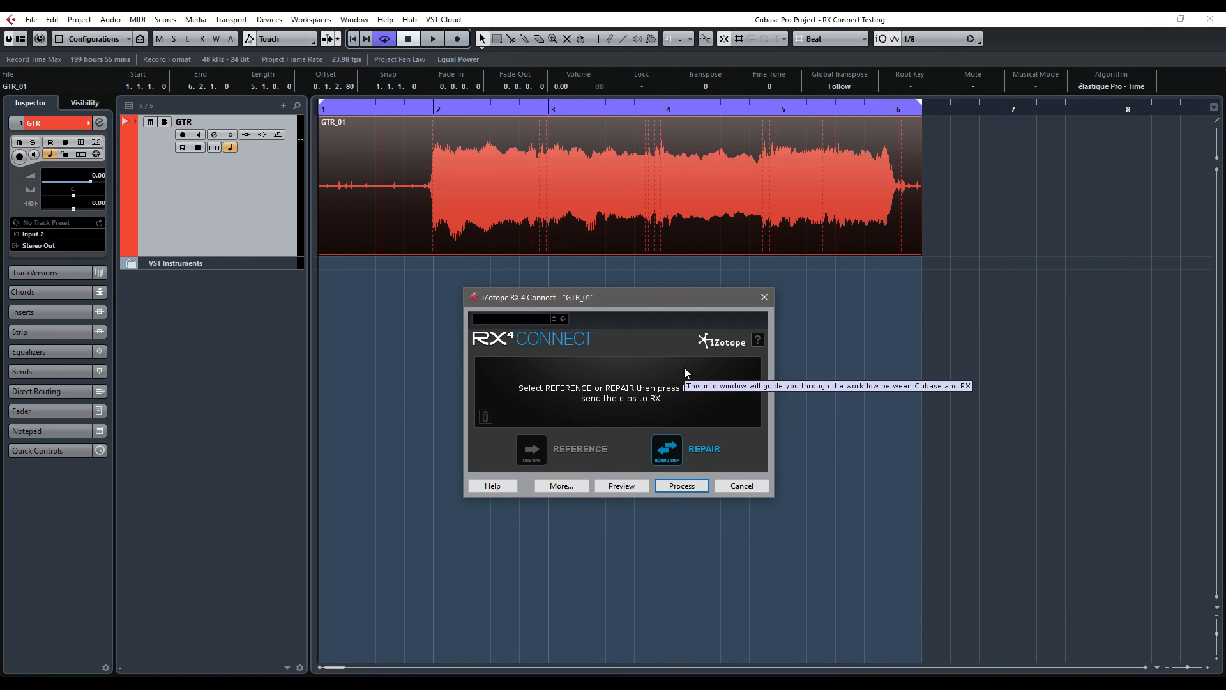